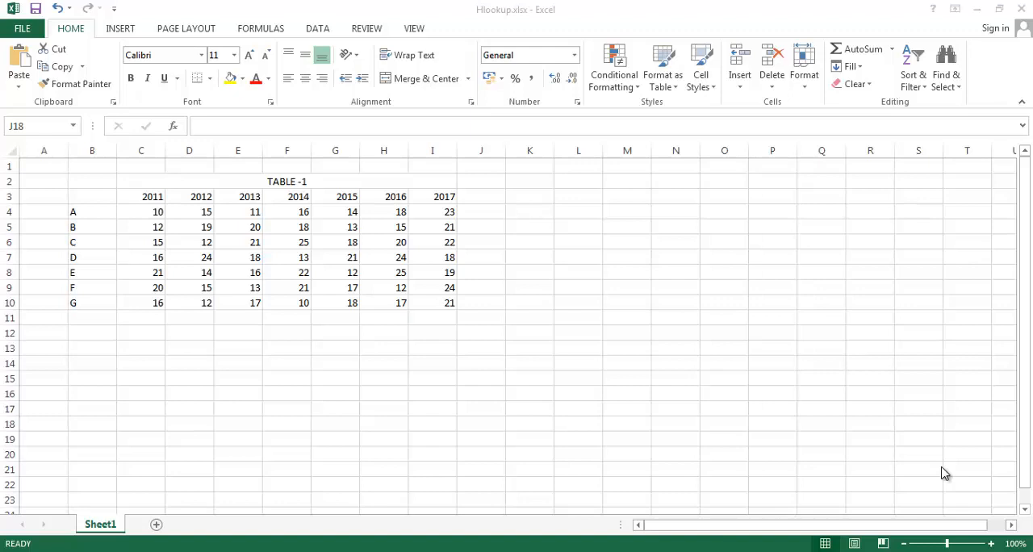
mouse_move(261, 283)
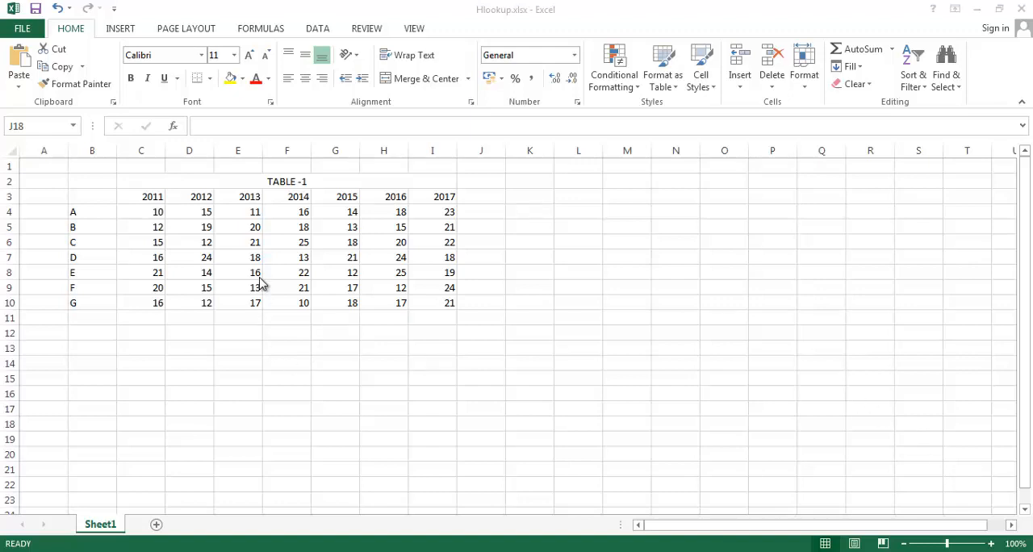
mouse_move(261, 258)
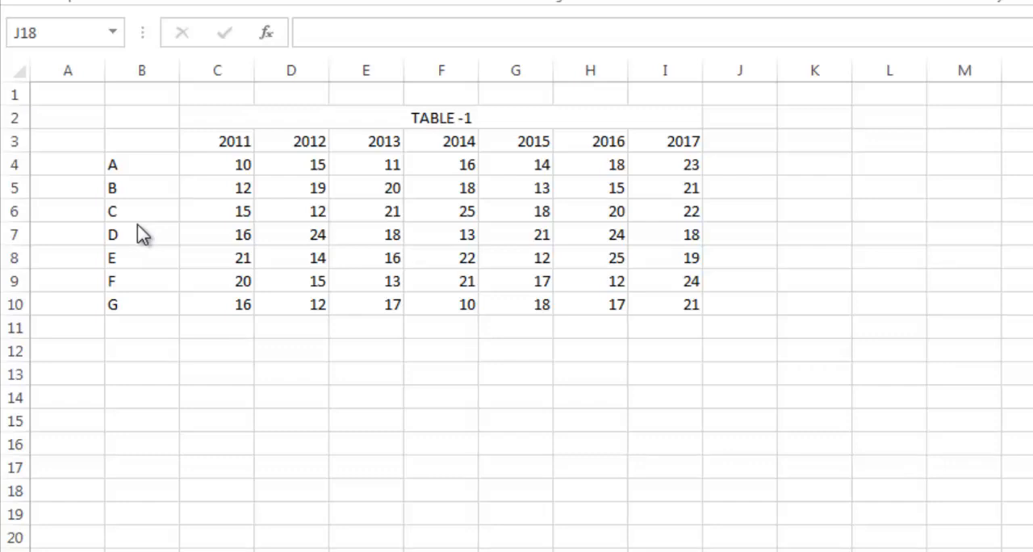
mouse_move(132, 202)
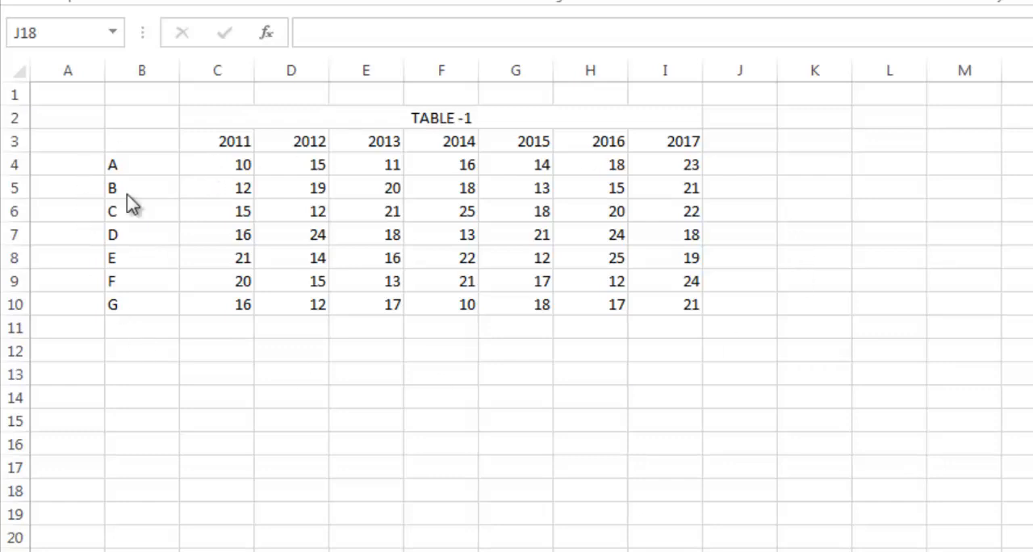
mouse_move(137, 226)
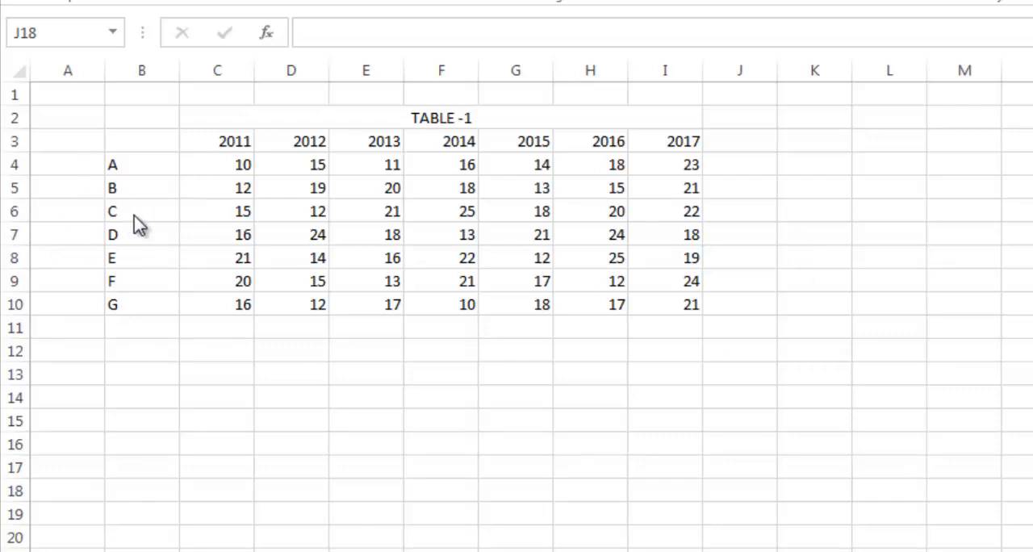
Point out how a letter row and year column intersect in the table, e.g. C in 2015 and D
left_click(142, 210)
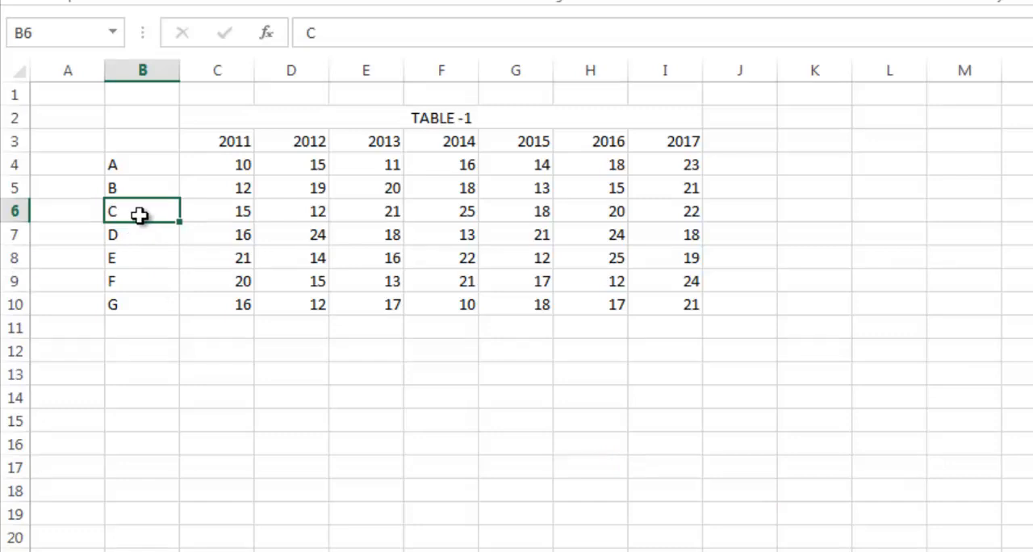
mouse_move(501, 223)
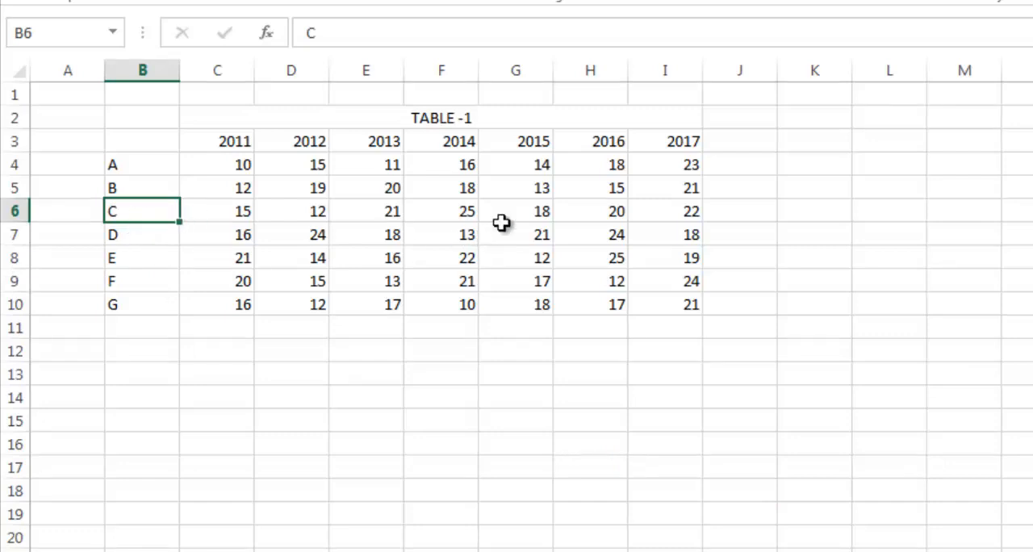
left_click(515, 141)
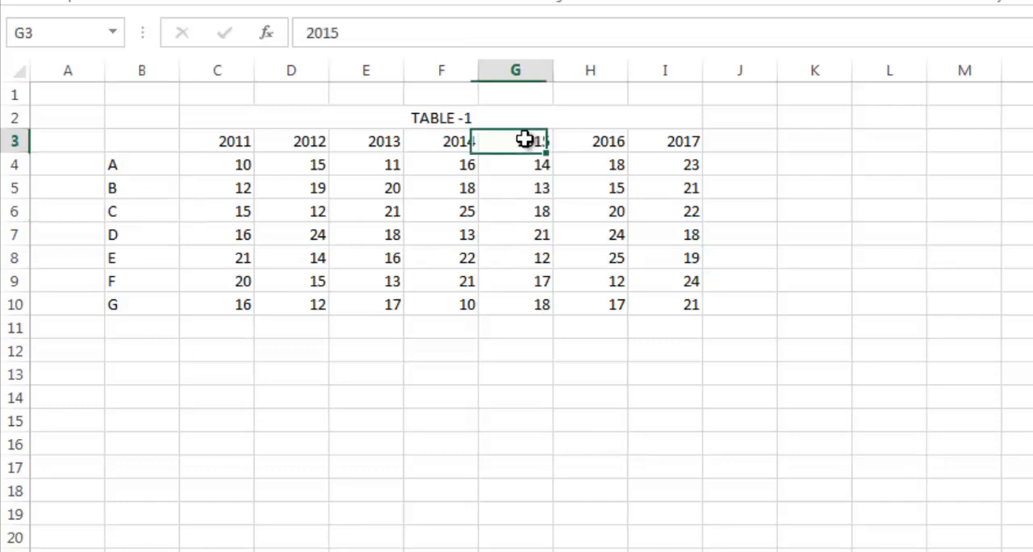
left_click(515, 210)
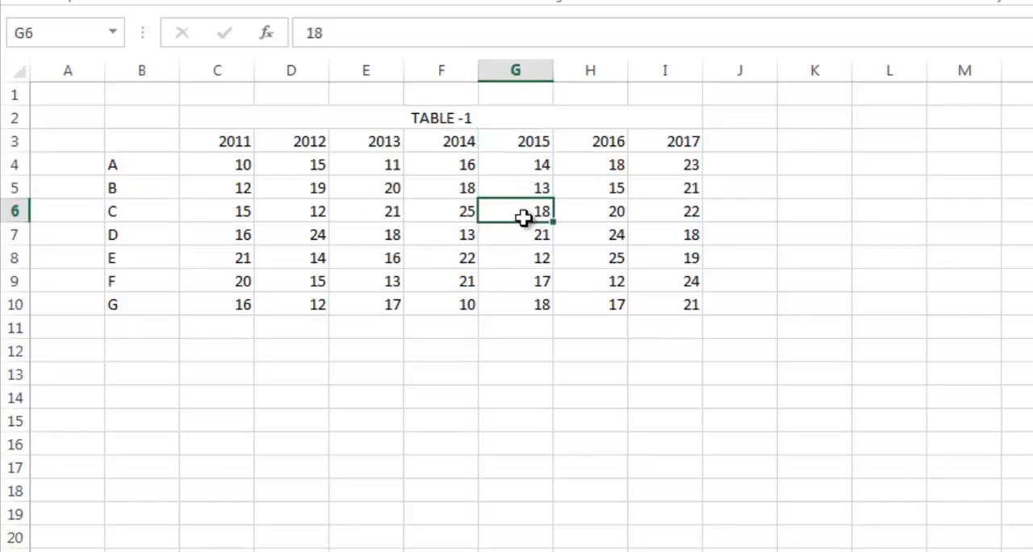
mouse_move(170, 241)
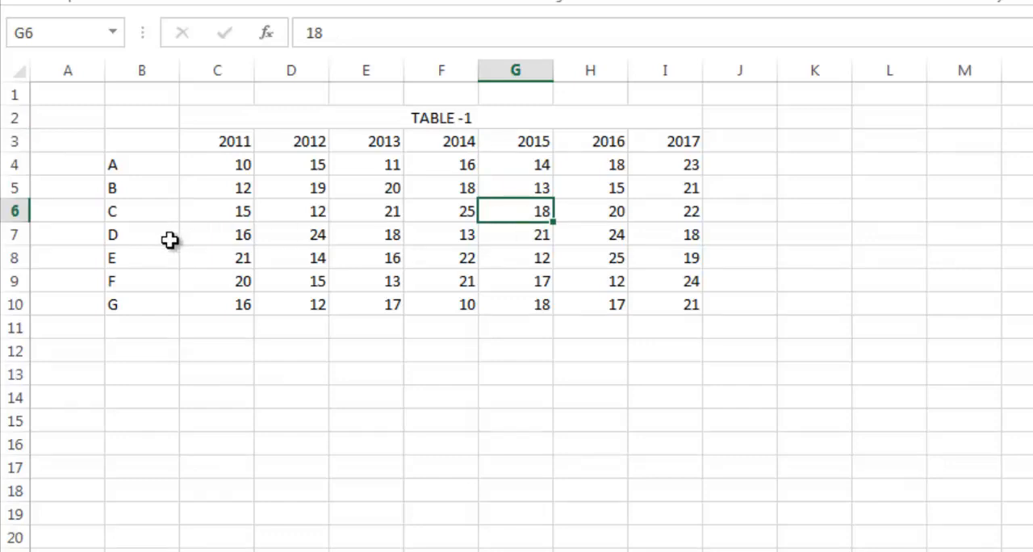
left_click(142, 234)
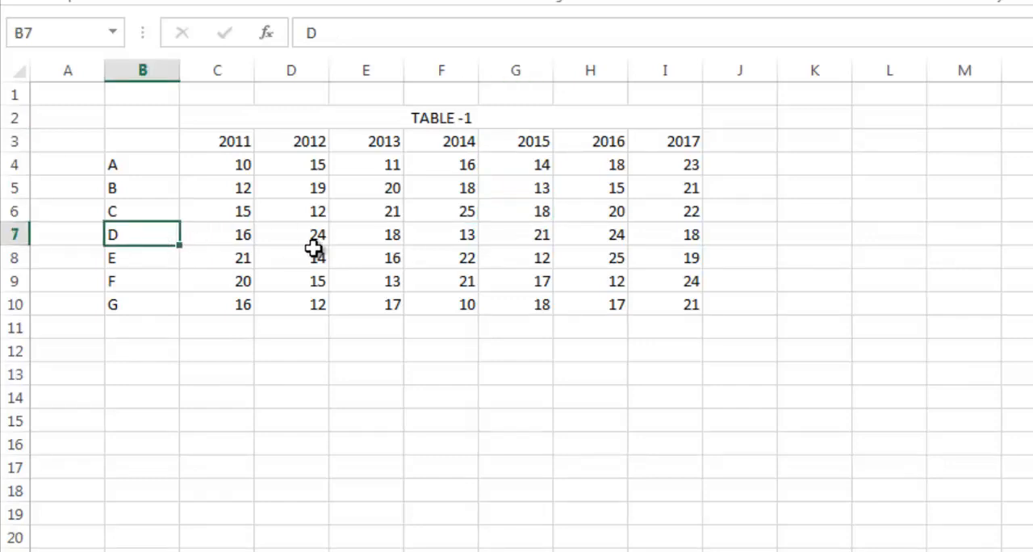
mouse_move(229, 236)
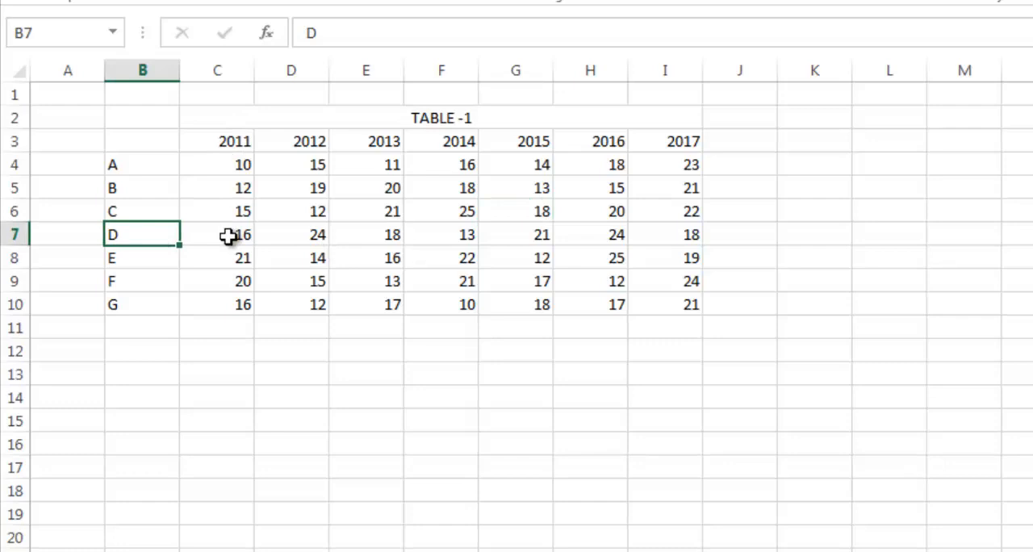
mouse_move(204, 294)
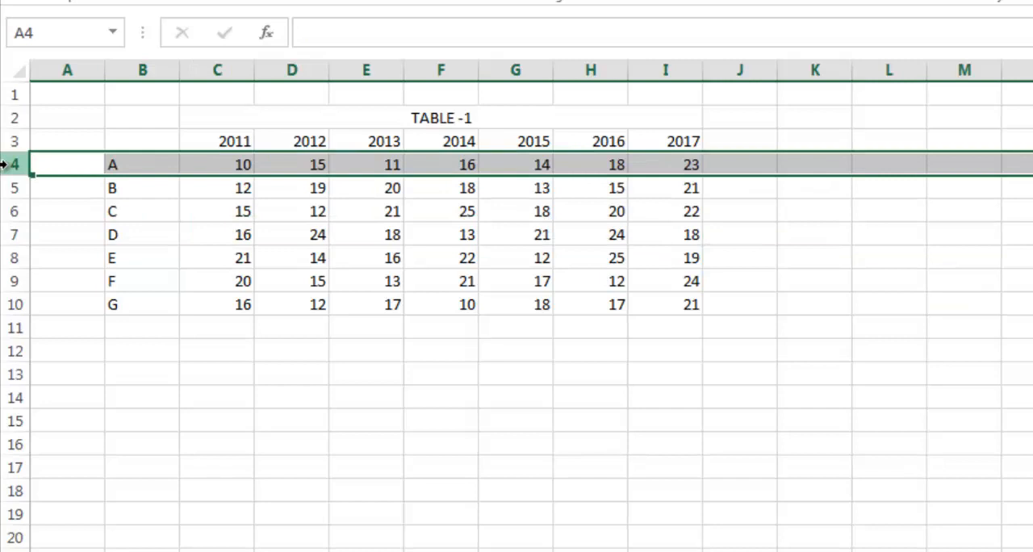
Insert a blank row above the A row and number its columns 1 through 8
right_click(13, 164)
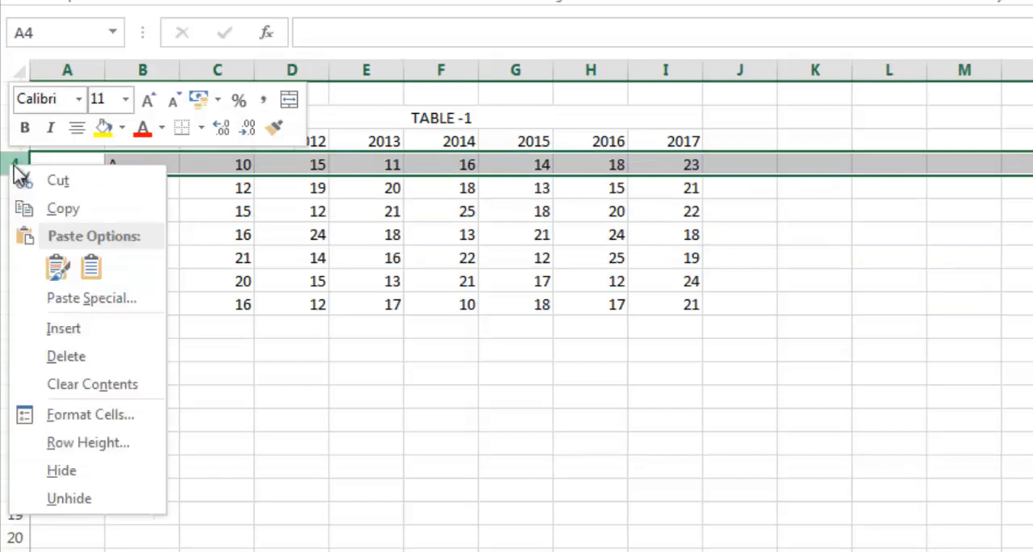
left_click(65, 328)
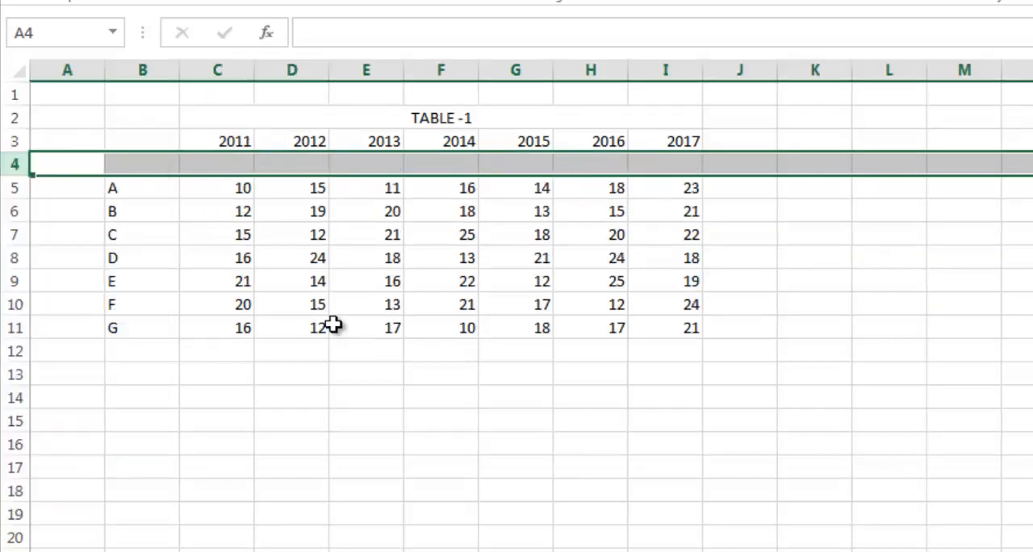
left_click_drag(216, 142, 682, 142)
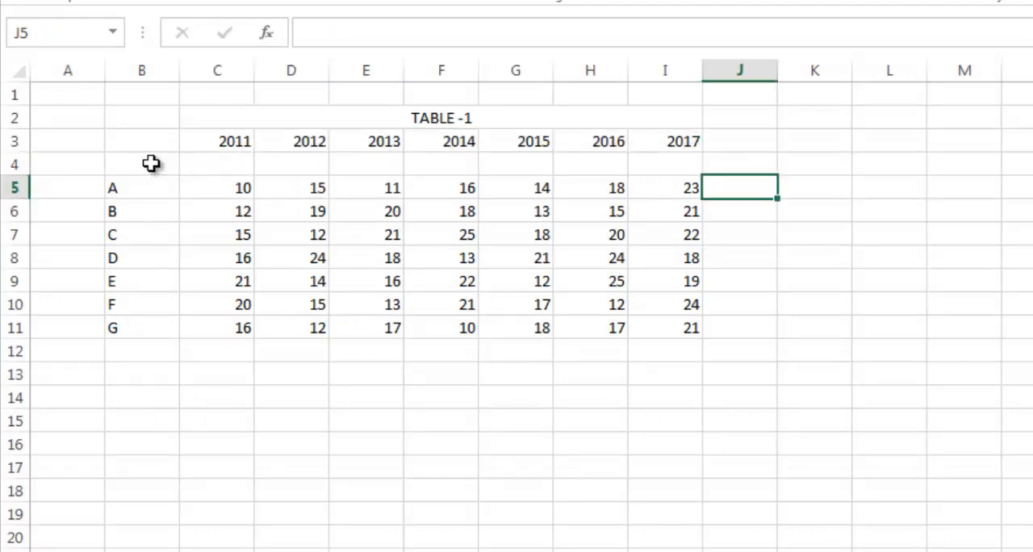
left_click(143, 164)
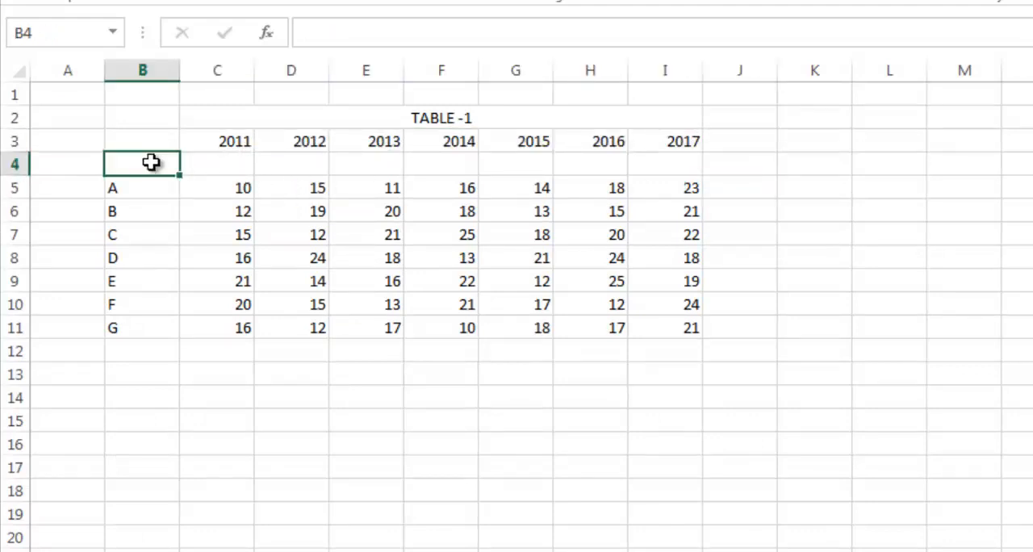
left_click(142, 187)
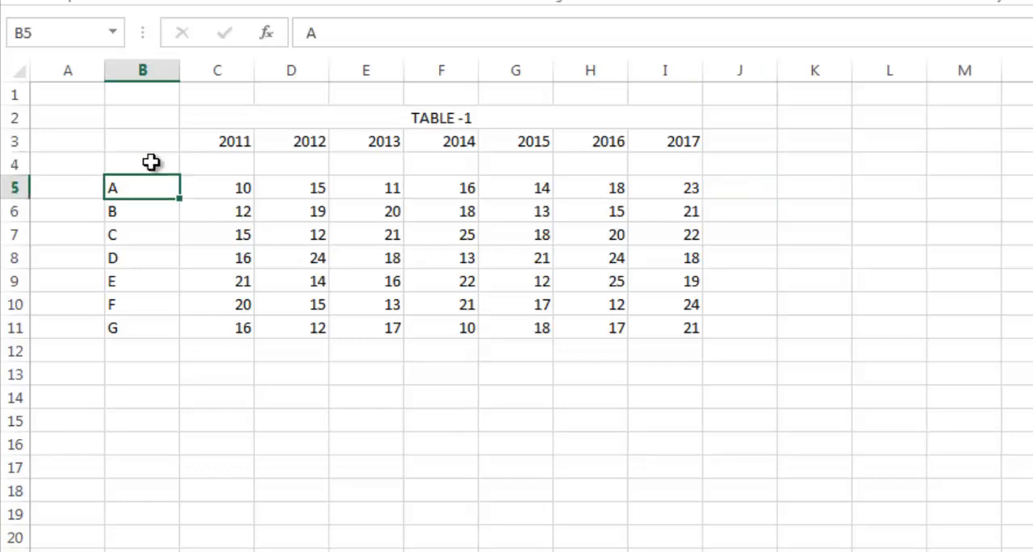
left_click(142, 165)
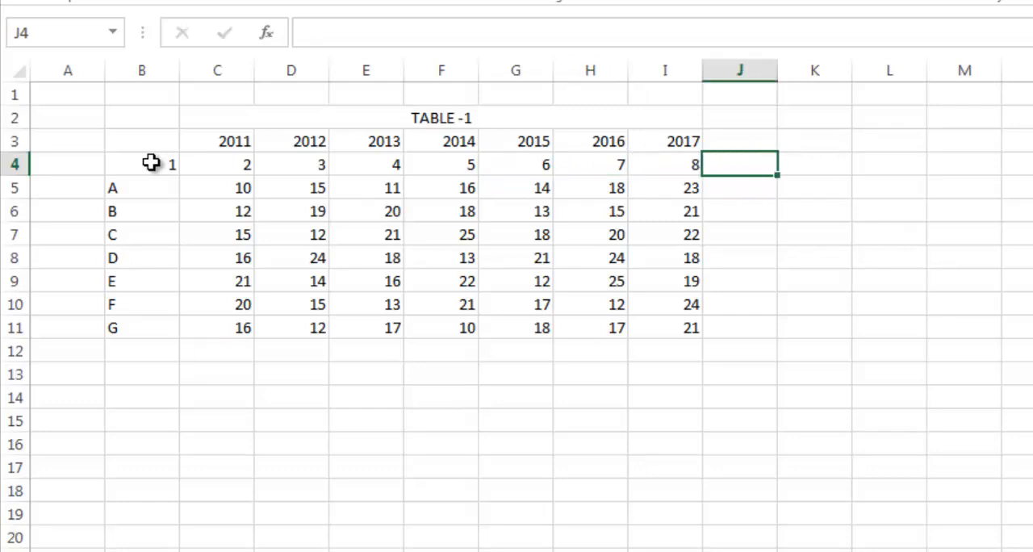
Label header cell B3 as years
left_click(142, 142)
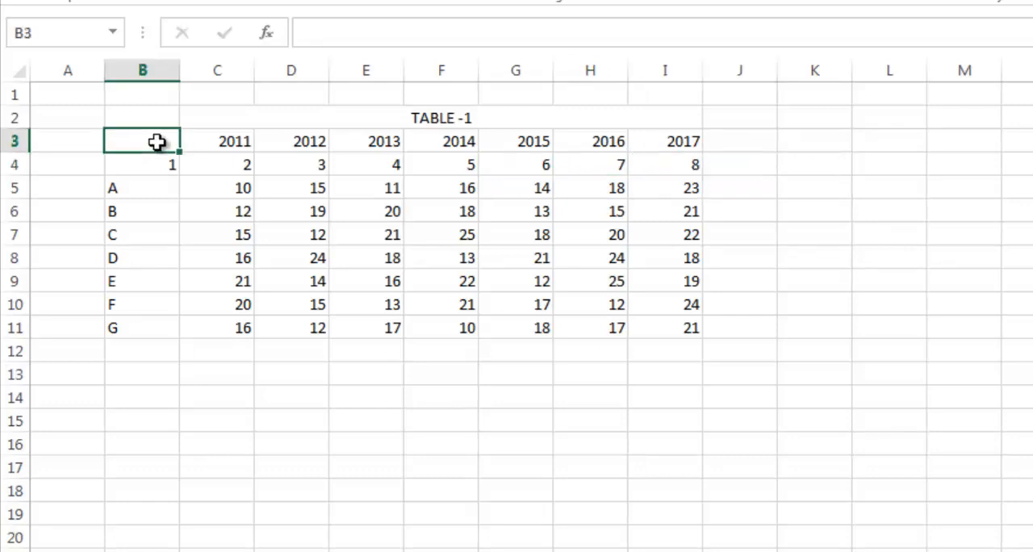
type("years")
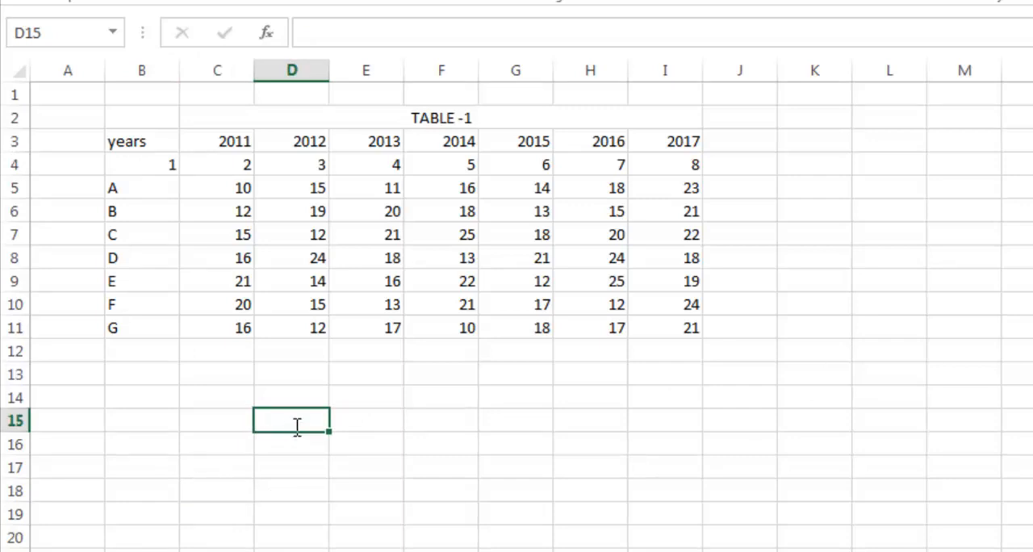
Enter A in D15 and 2011 in E14 as the lookup inputs, shaded yellow
type("A")
left_click(366, 397)
type("2")
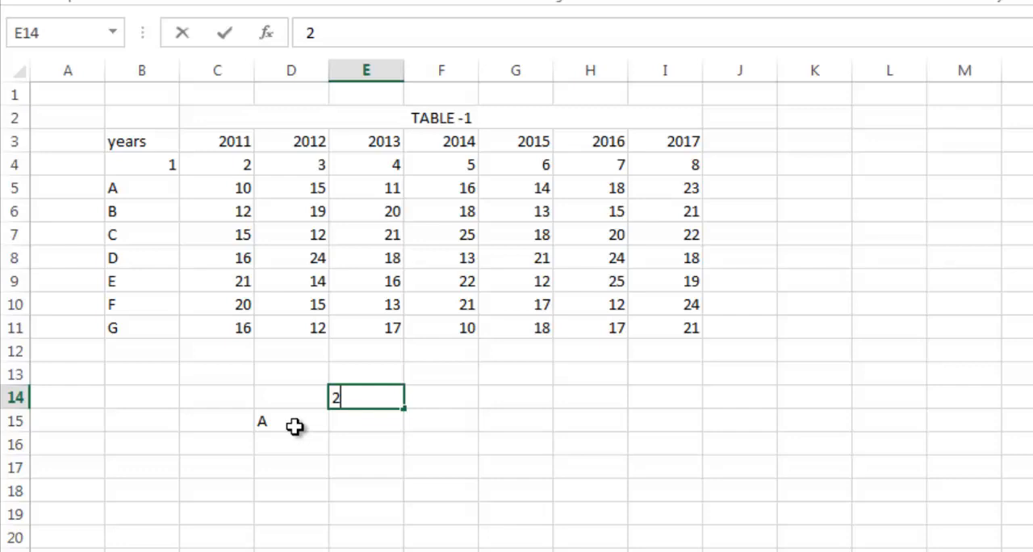
type("011")
key("Return")
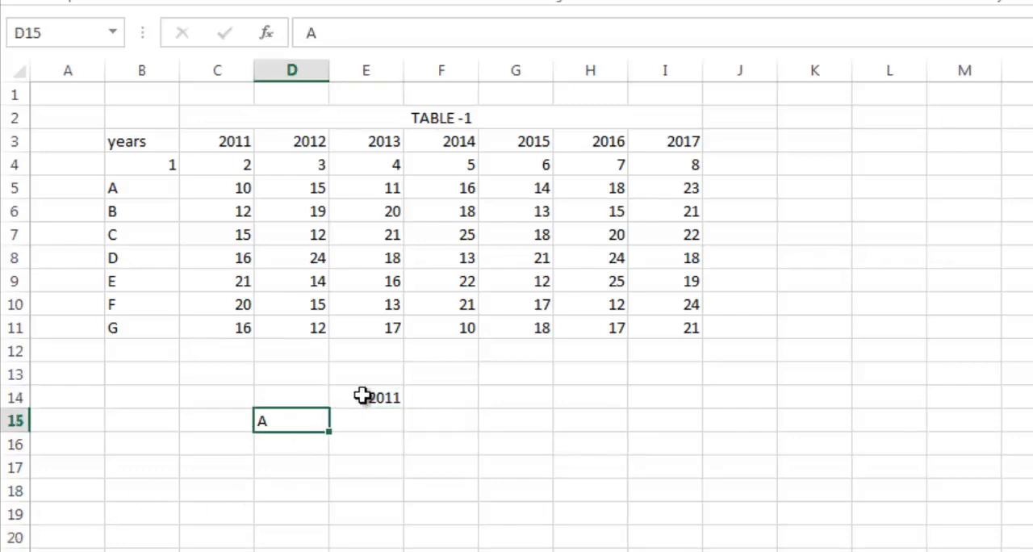
left_click(365, 397)
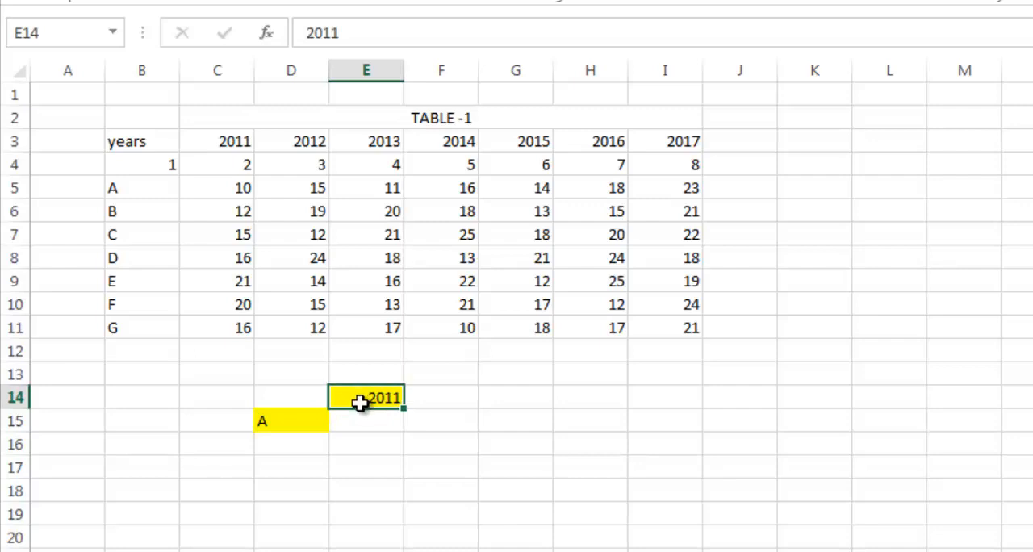
mouse_move(363, 413)
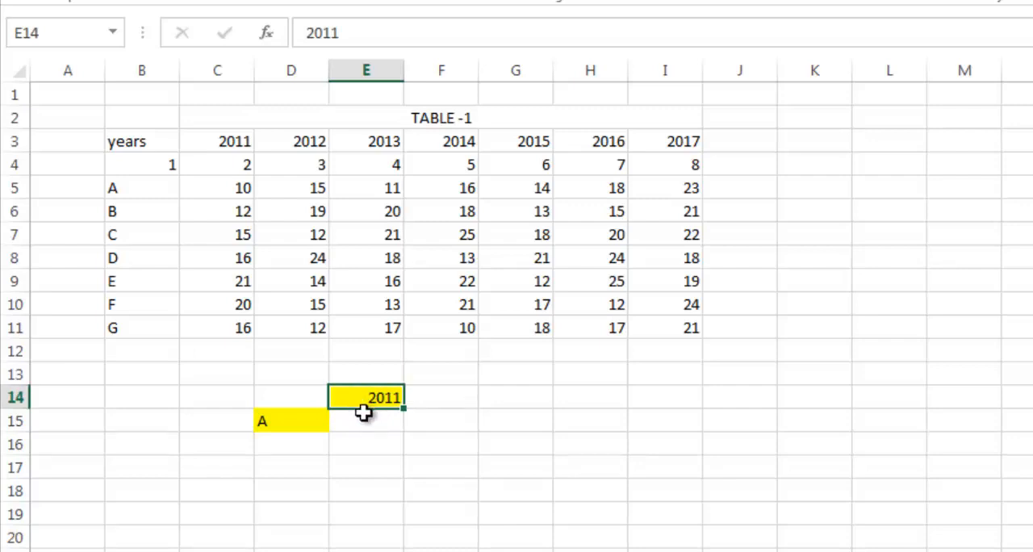
mouse_move(410, 426)
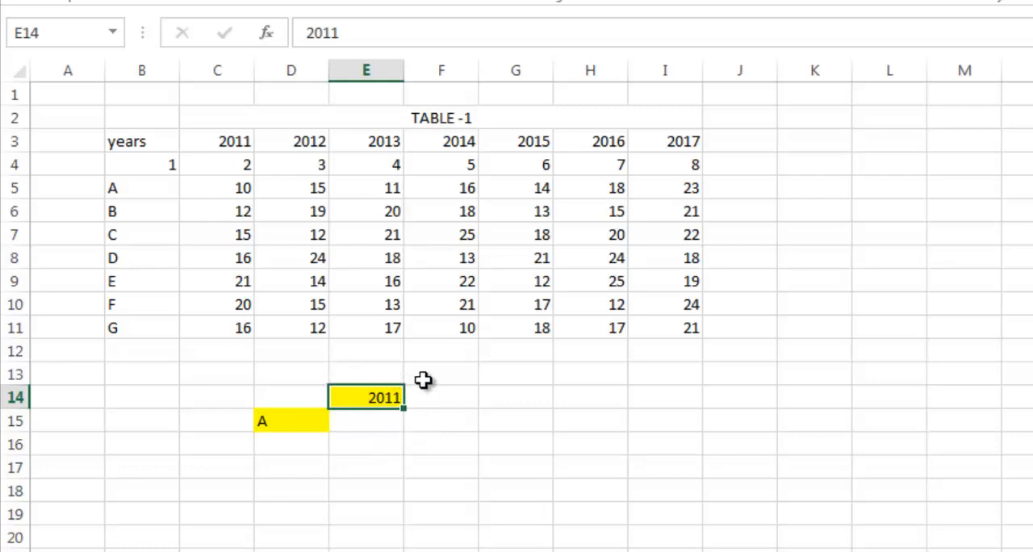
Start =HLOOKUP( in H14 with the year in E14 as lookup value
left_click(585, 398)
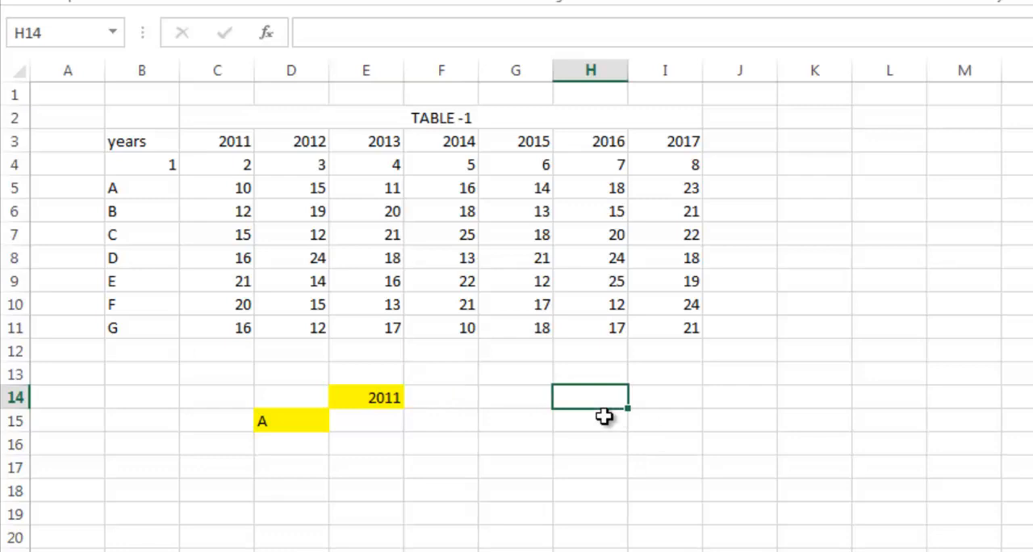
type("=")
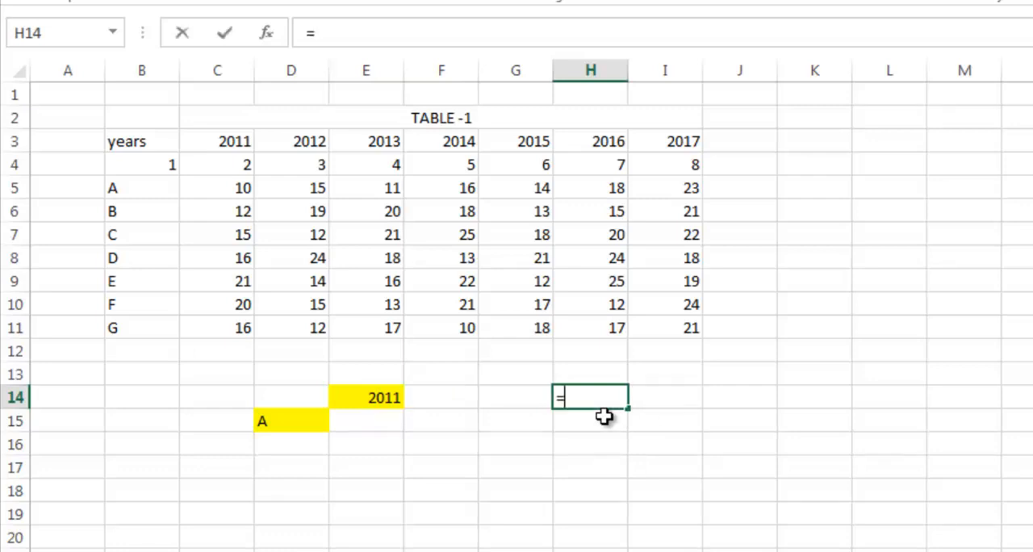
type("hlooku")
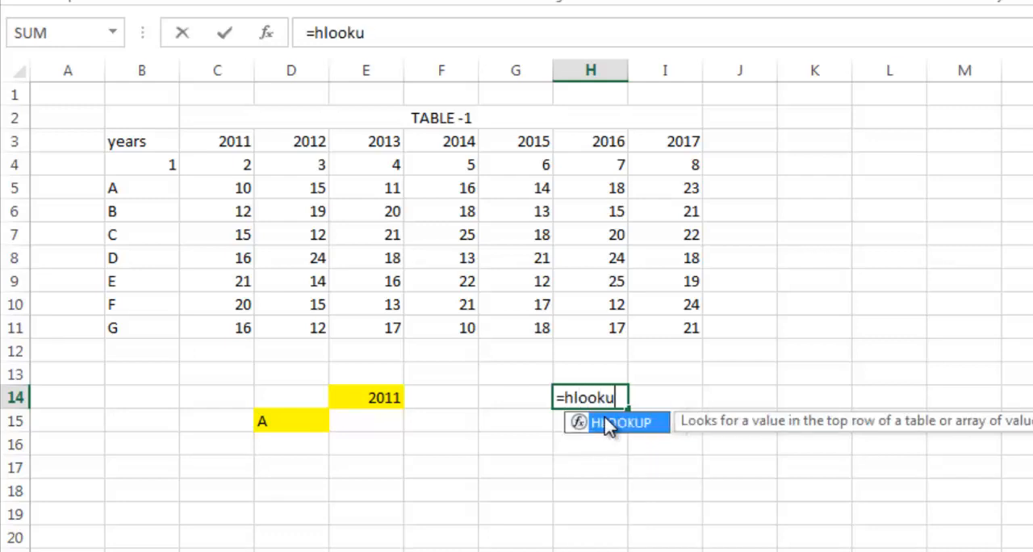
type("p(")
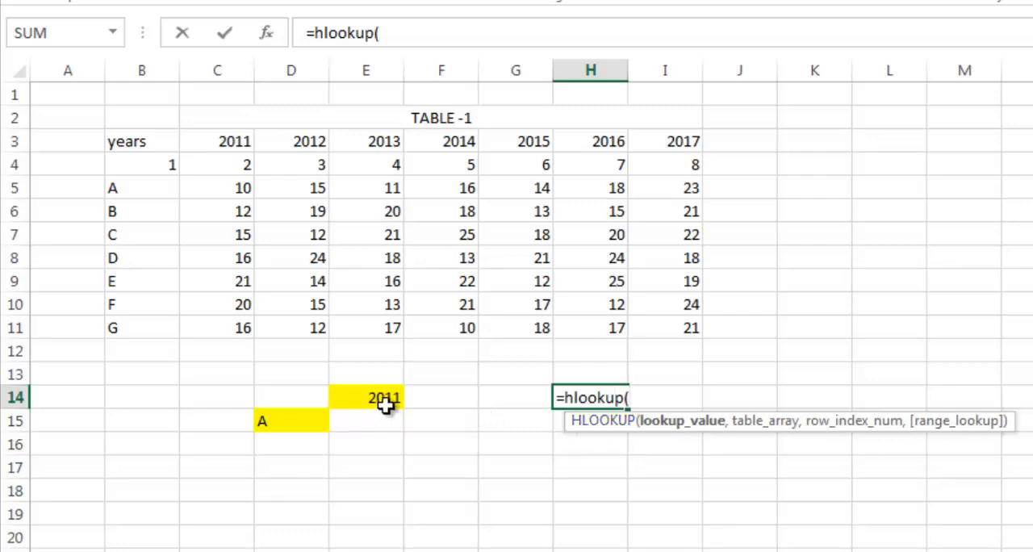
left_click(384, 397)
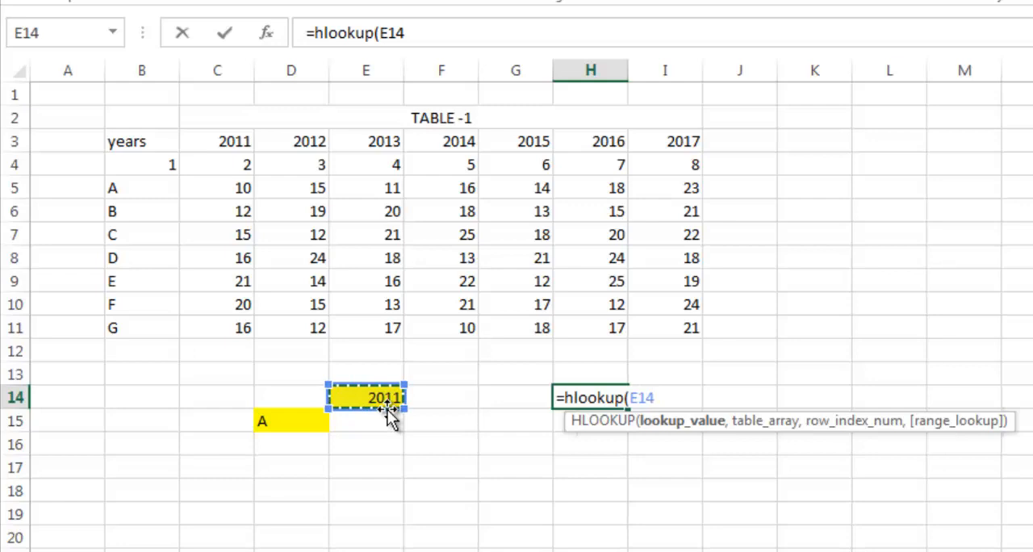
type(",")
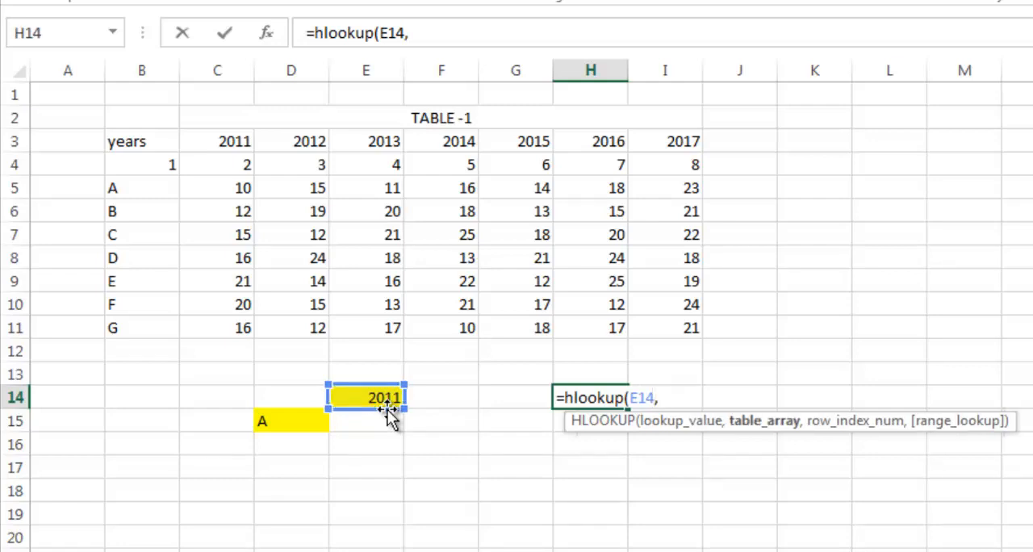
mouse_move(236, 123)
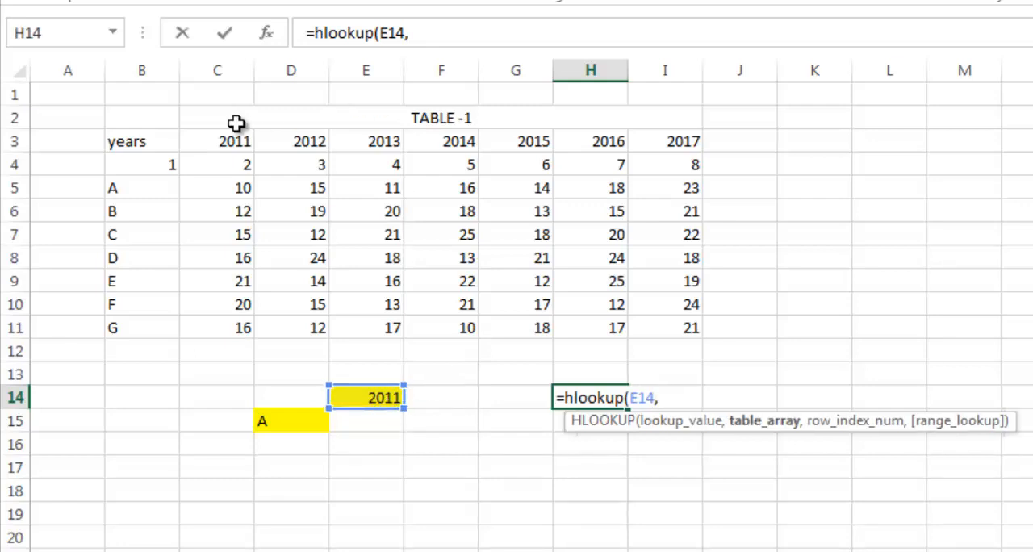
Complete the HLOOKUP over header rows C3:I4 with row index 2 and FALSE, returning 2 for 2011
left_click_drag(216, 142, 589, 164)
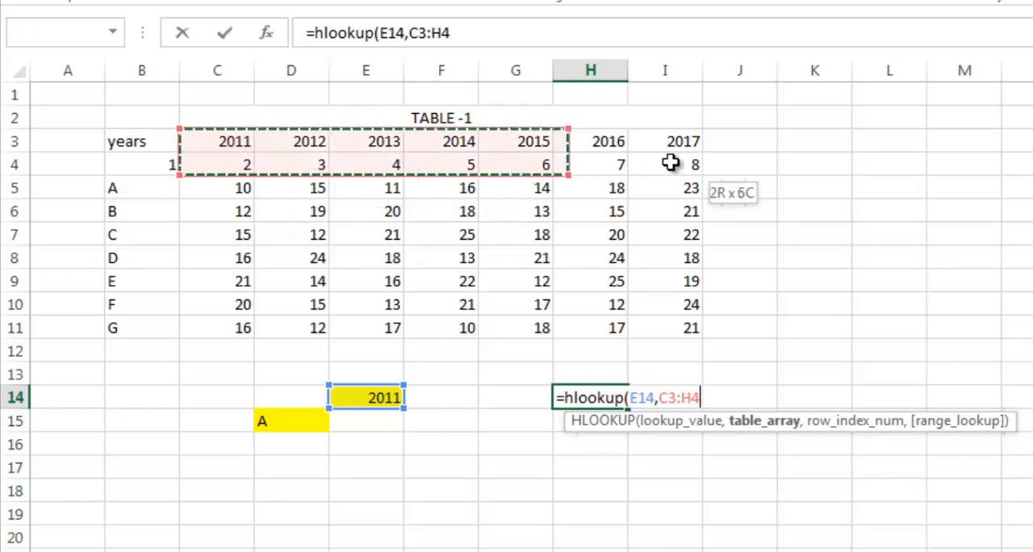
left_click_drag(590, 164, 665, 165)
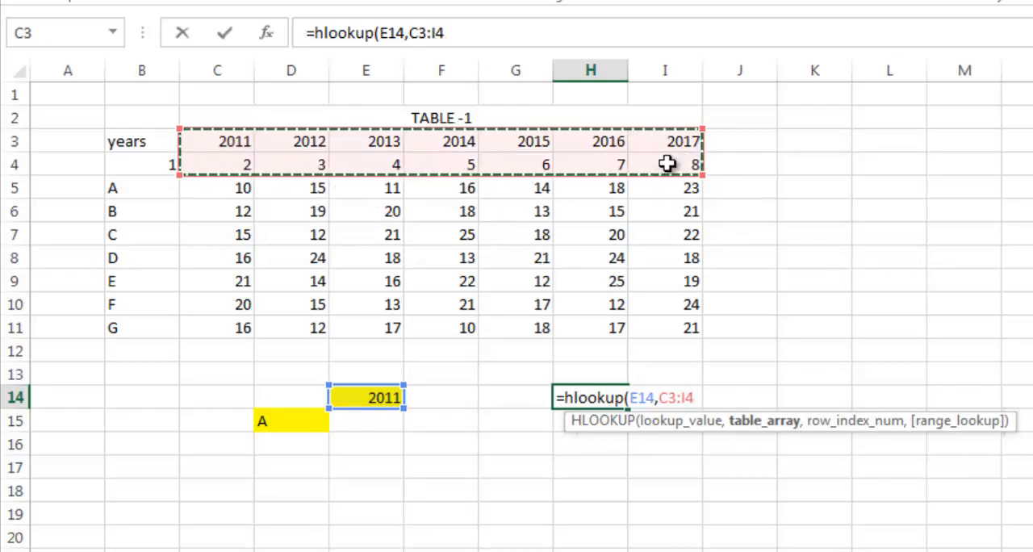
type(",")
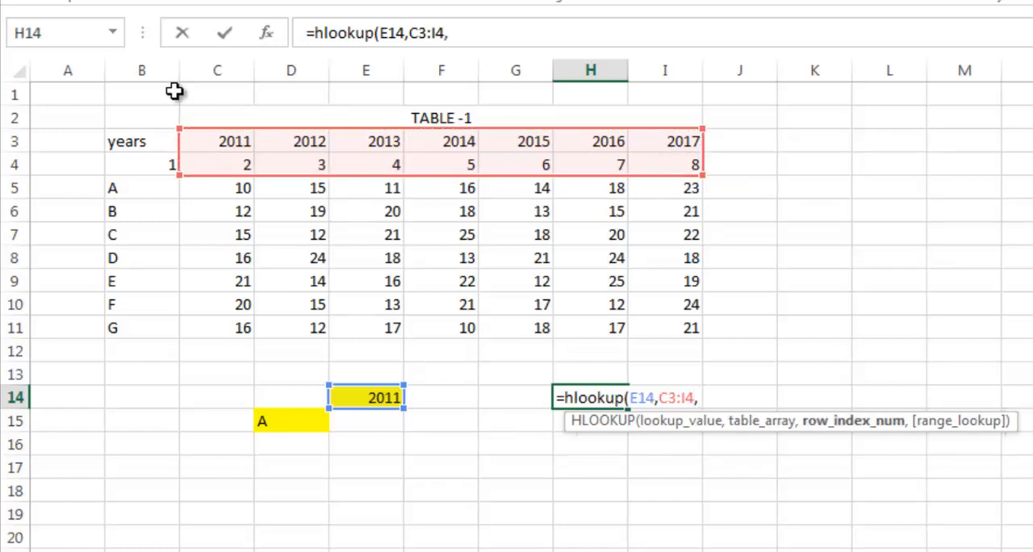
mouse_move(197, 167)
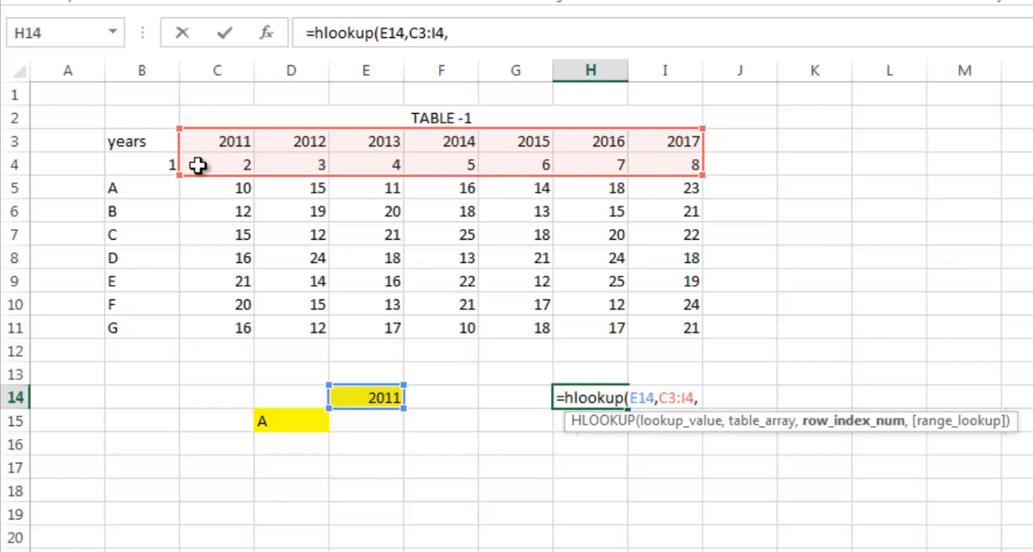
mouse_move(675, 159)
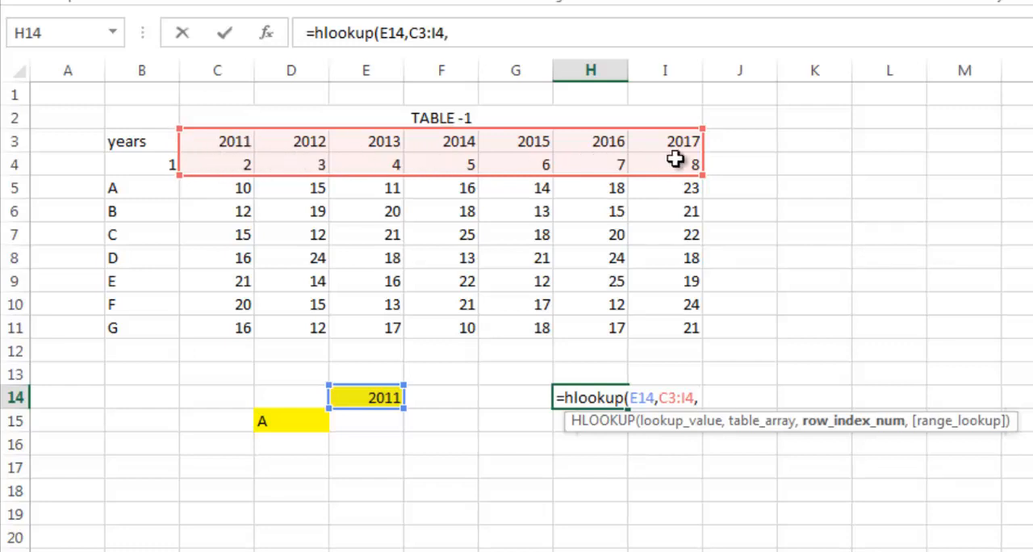
type("2,fa")
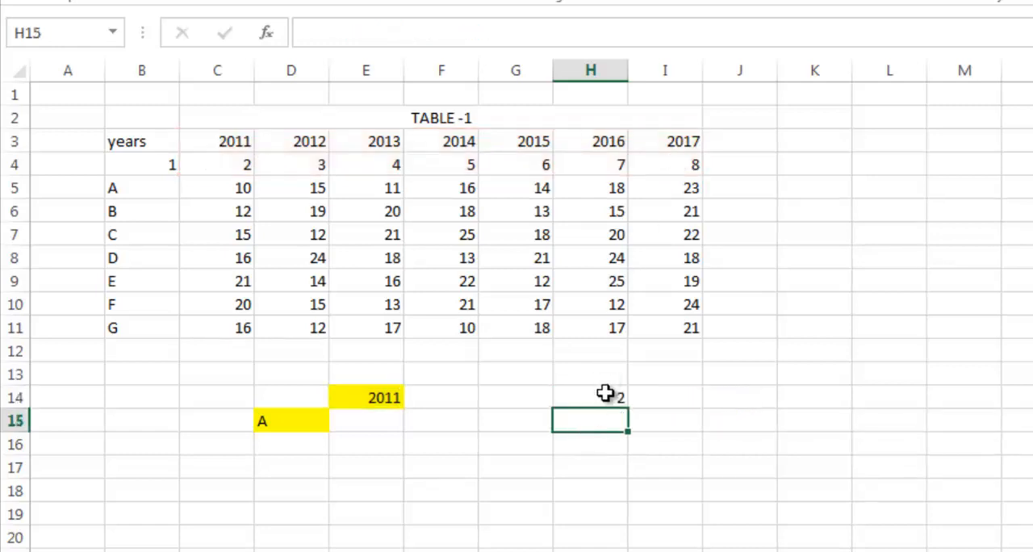
left_click(591, 397)
type("20")
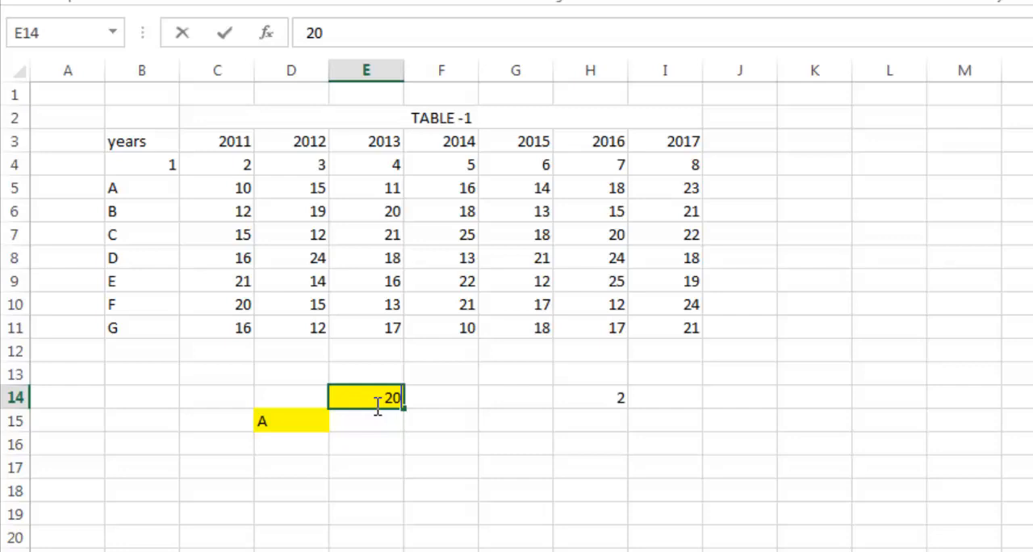
Change the year in E14 to 2014 and confirm the HLOOKUP in H14 returns 5
type("14")
key("Return")
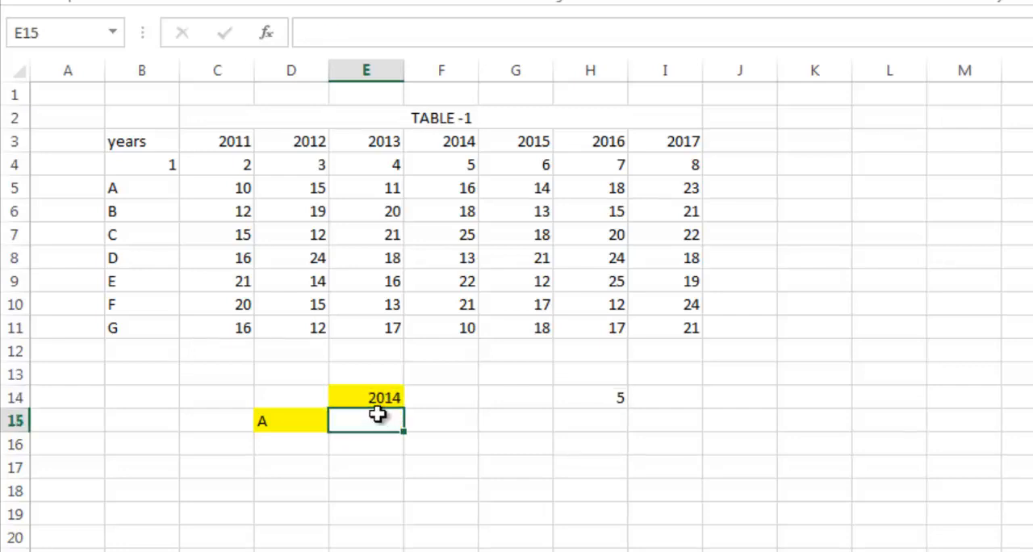
left_click(365, 397)
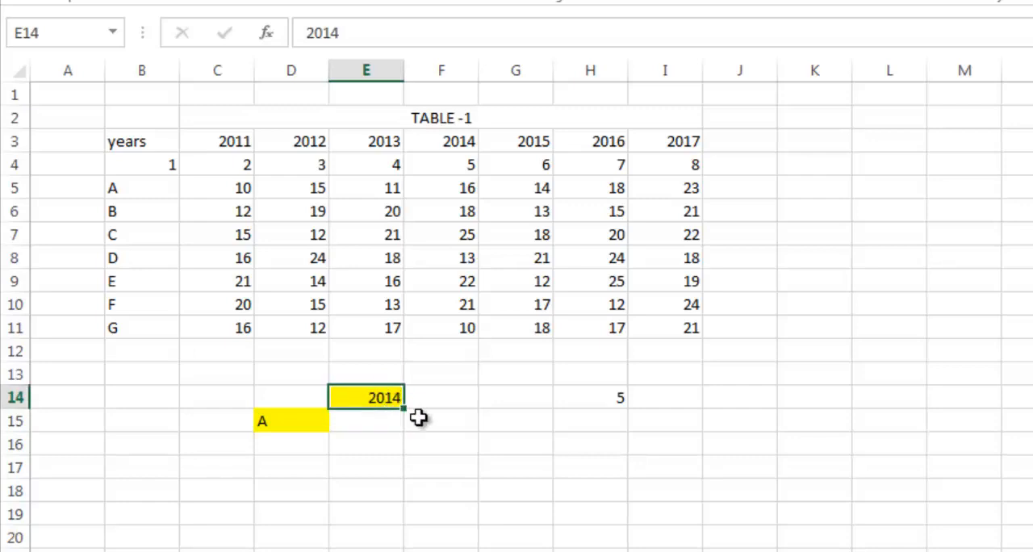
left_click(591, 398)
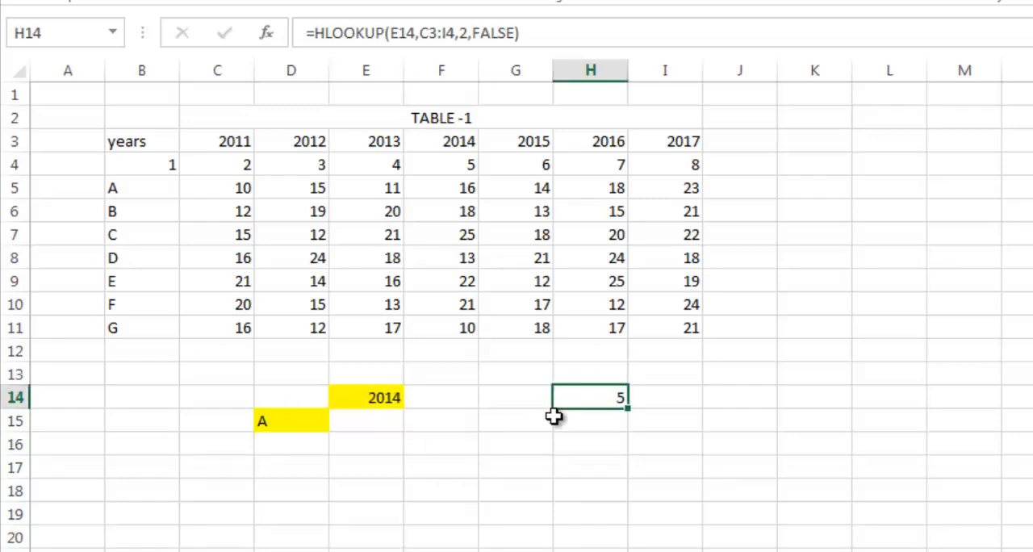
mouse_move(452, 164)
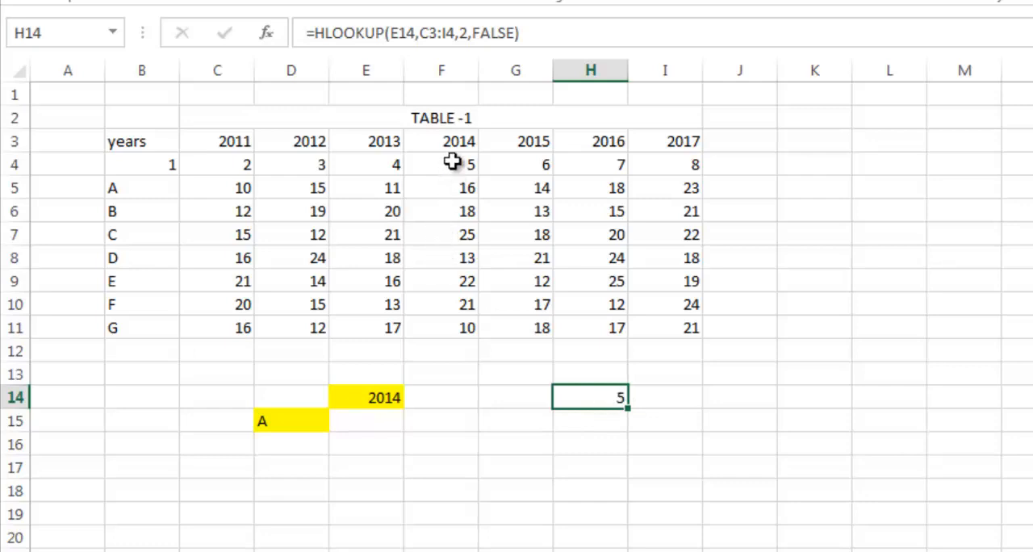
left_click(441, 143)
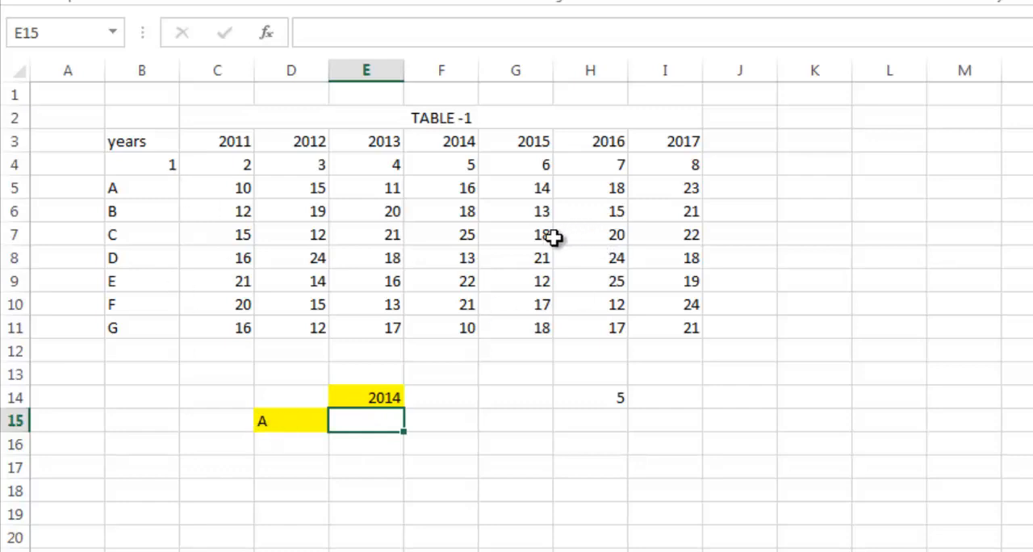
mouse_move(468, 165)
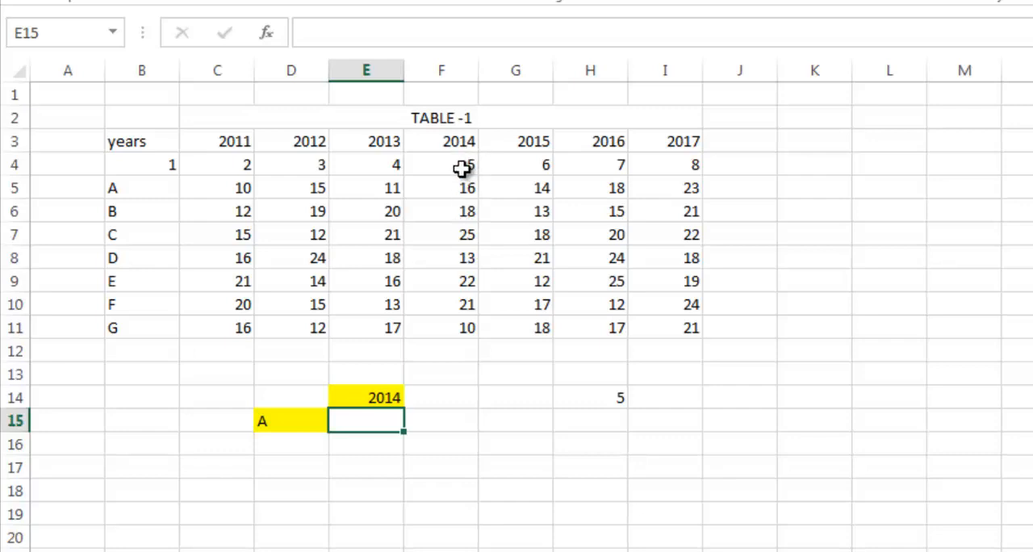
mouse_move(470, 200)
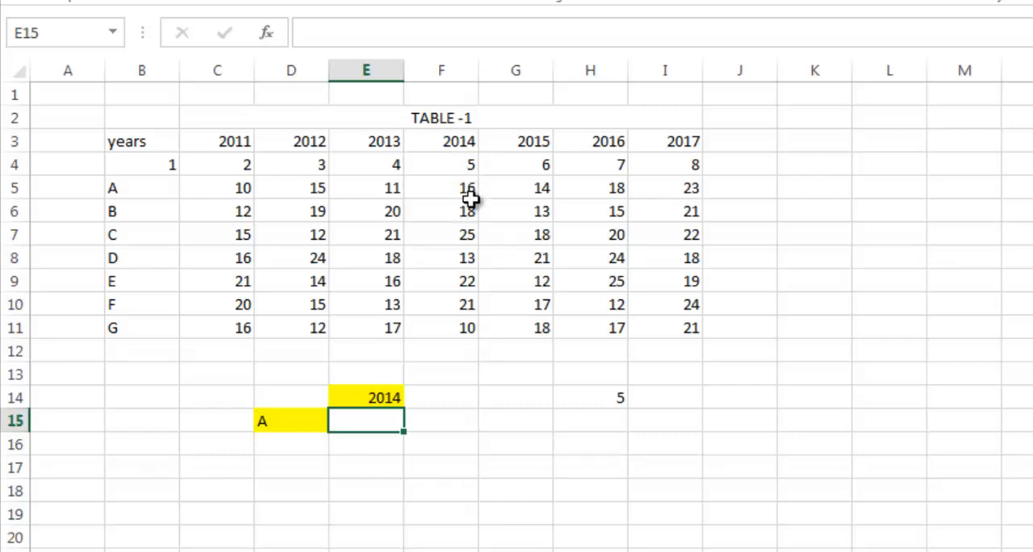
mouse_move(478, 549)
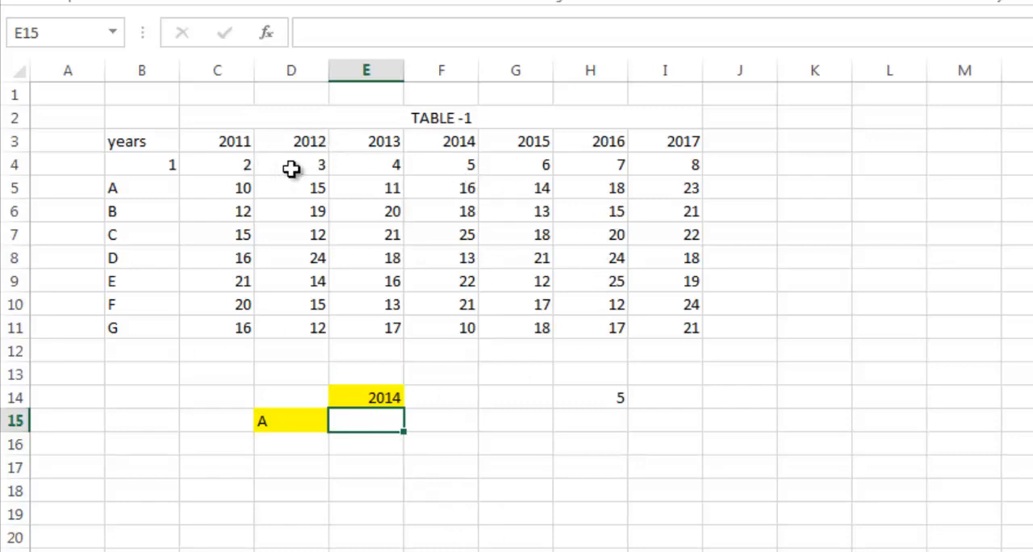
mouse_move(331, 166)
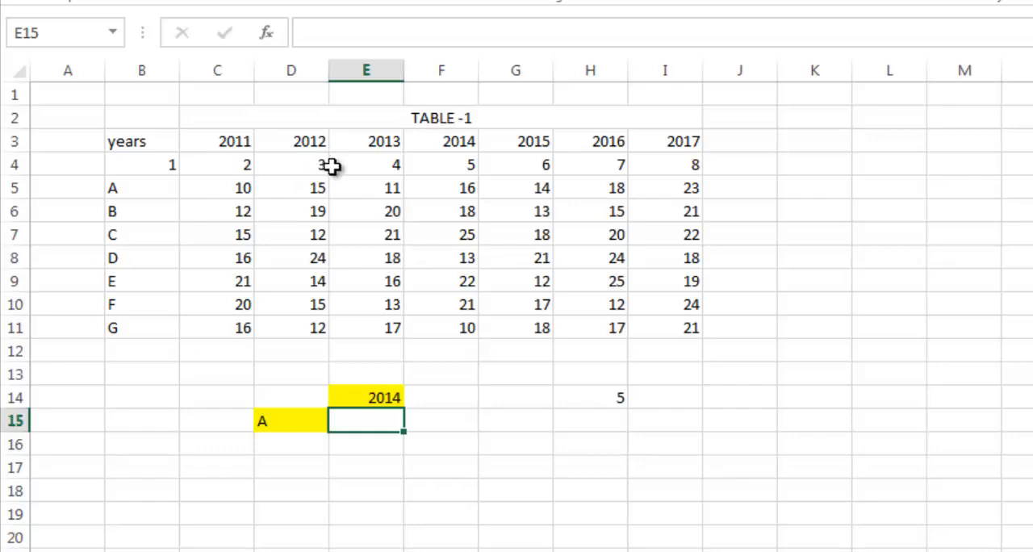
mouse_move(794, 382)
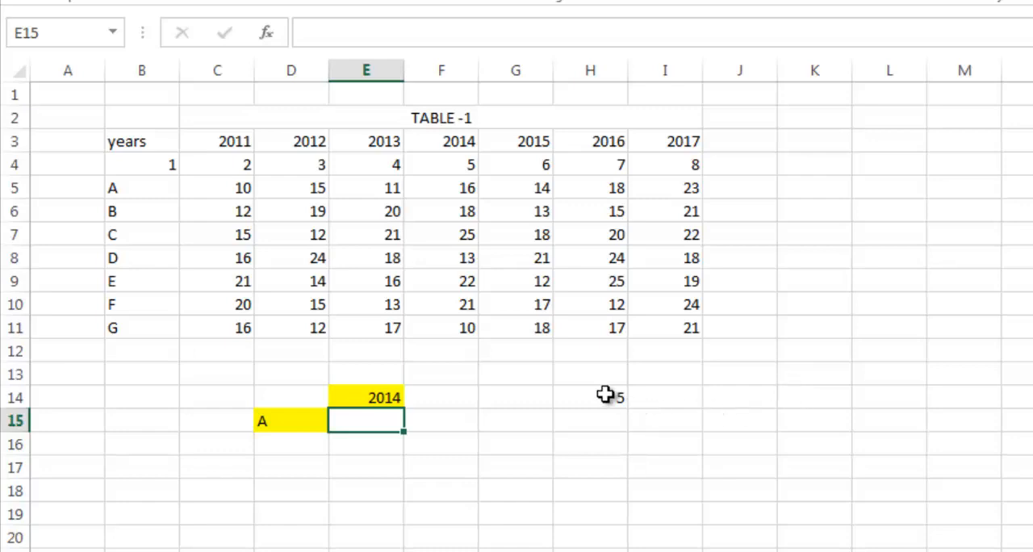
left_click(590, 397)
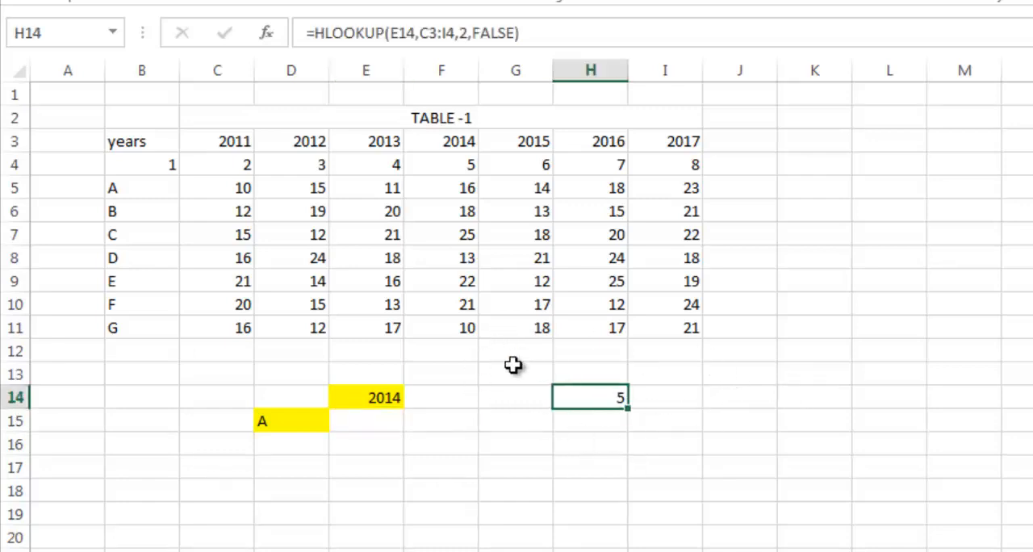
mouse_move(573, 402)
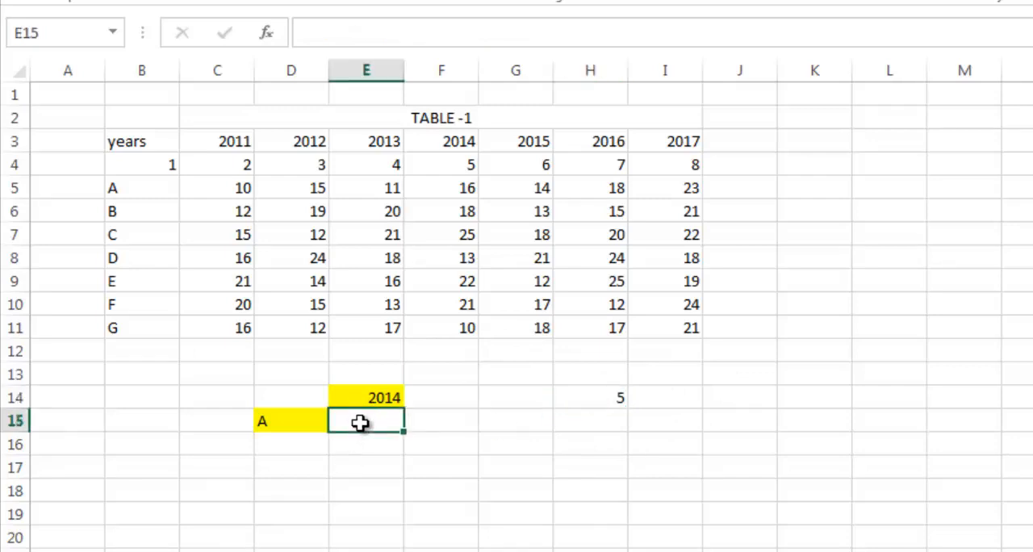
Start =VLOOKUP( in E15 with the letter in D15 as lookup value
type("=")
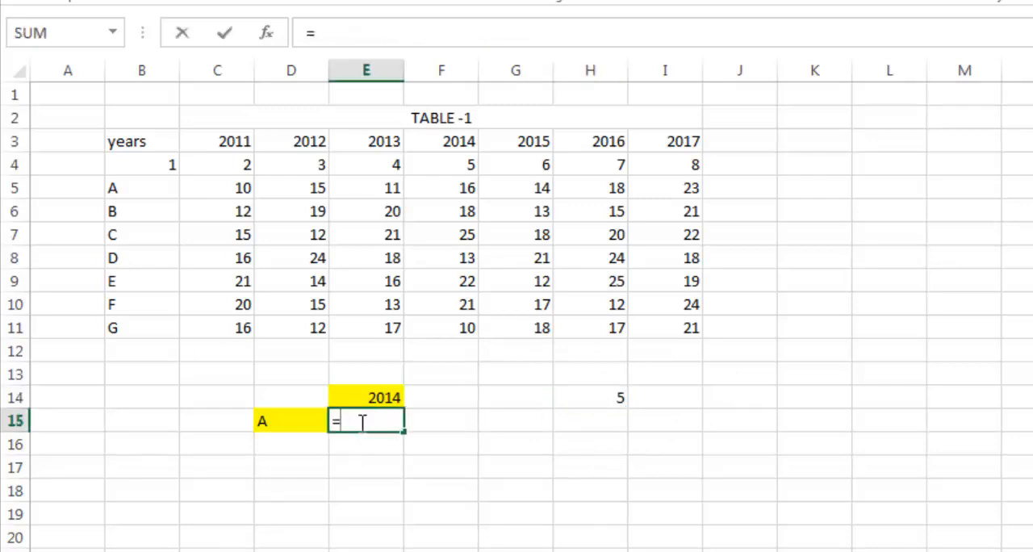
type("vl")
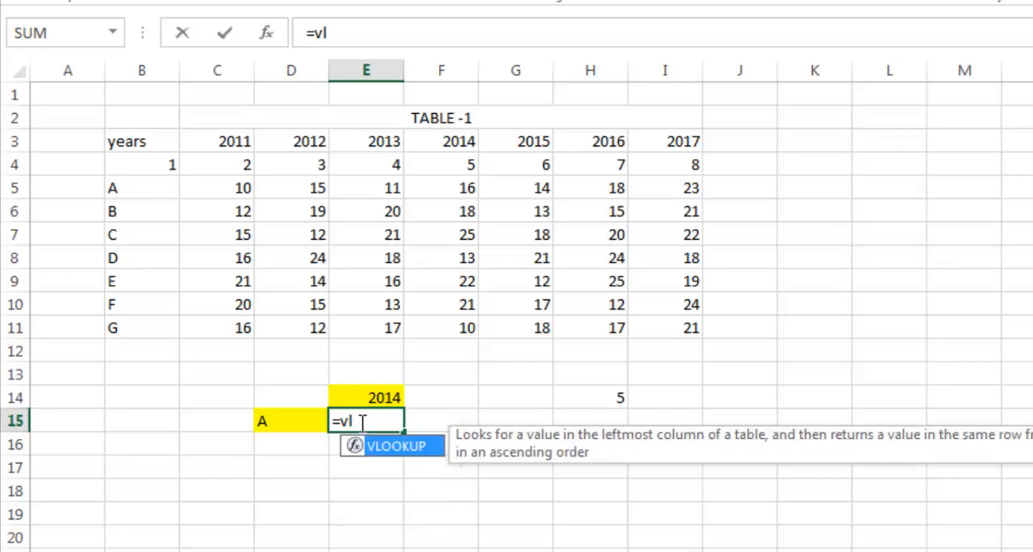
type("ooku")
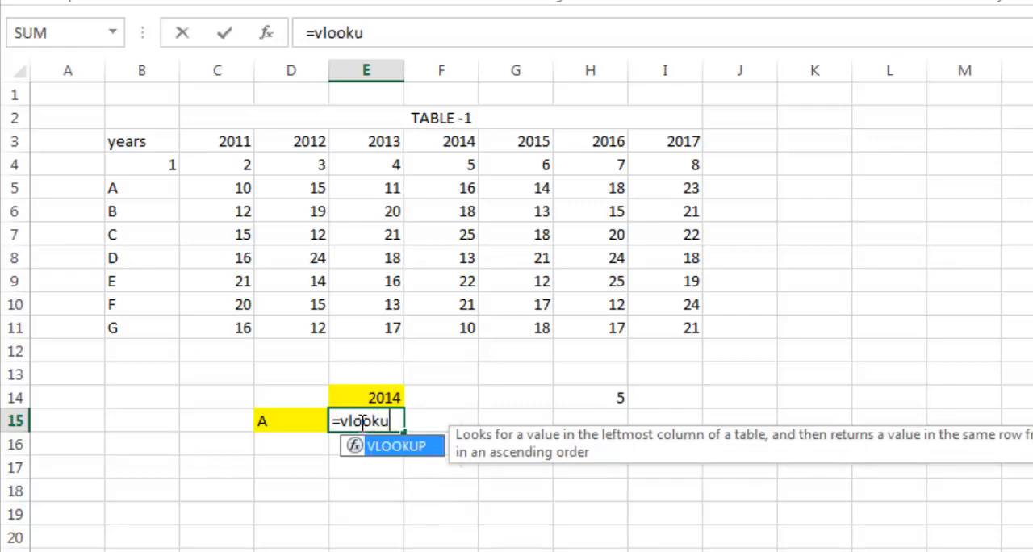
type("p")
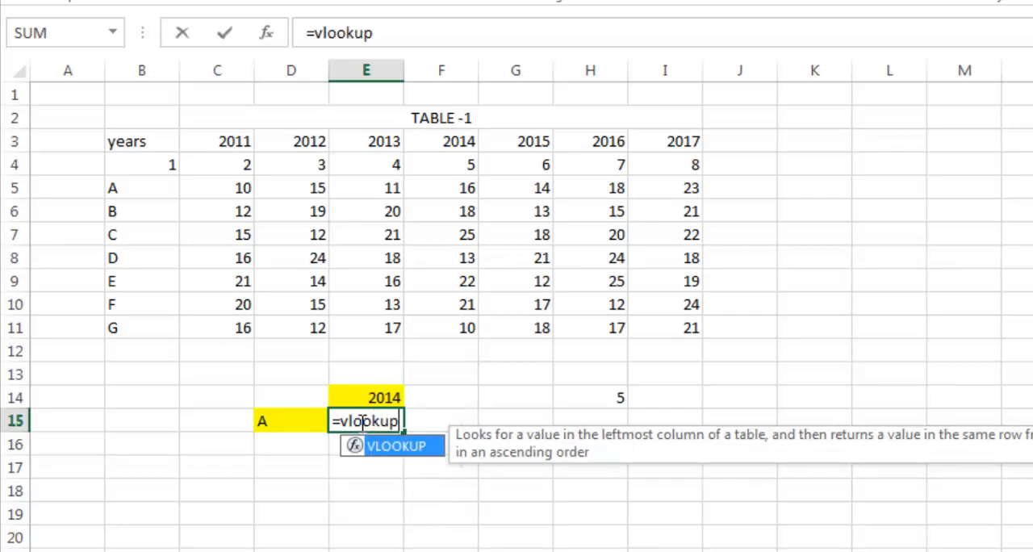
type("(D15")
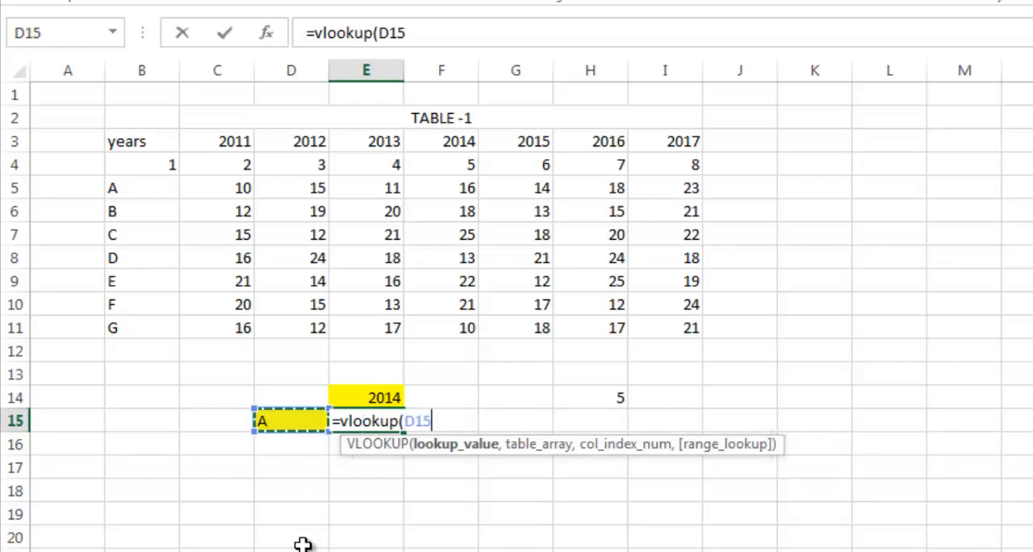
type(",")
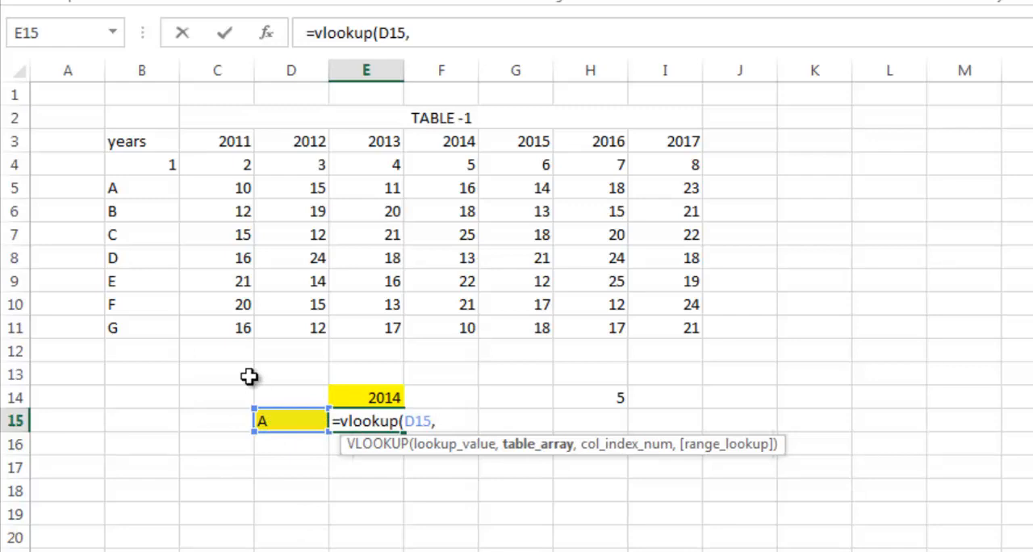
Use table B3:I11 as the lookup range and begin a nested HLOOKUP for the column index
left_click(142, 142)
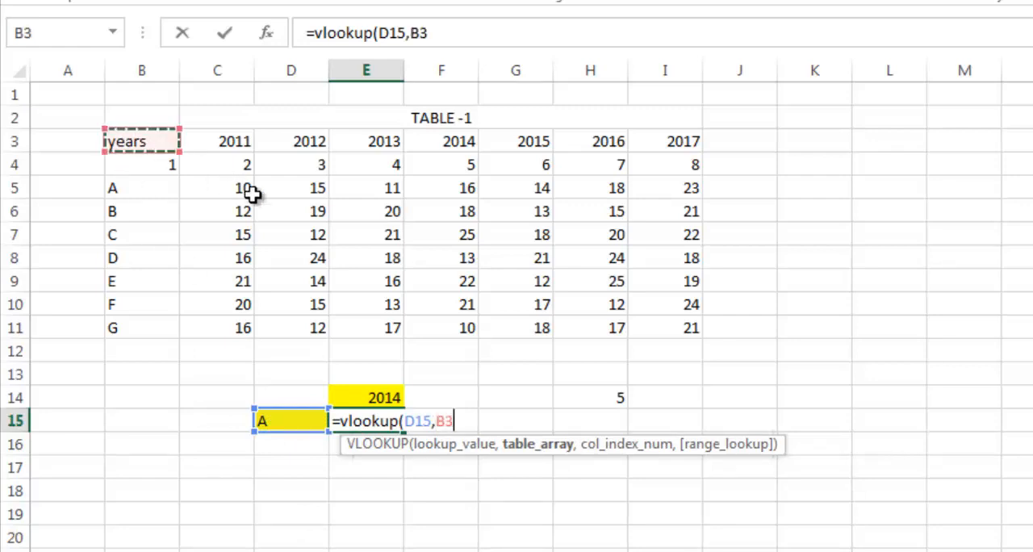
left_click_drag(142, 142, 691, 328)
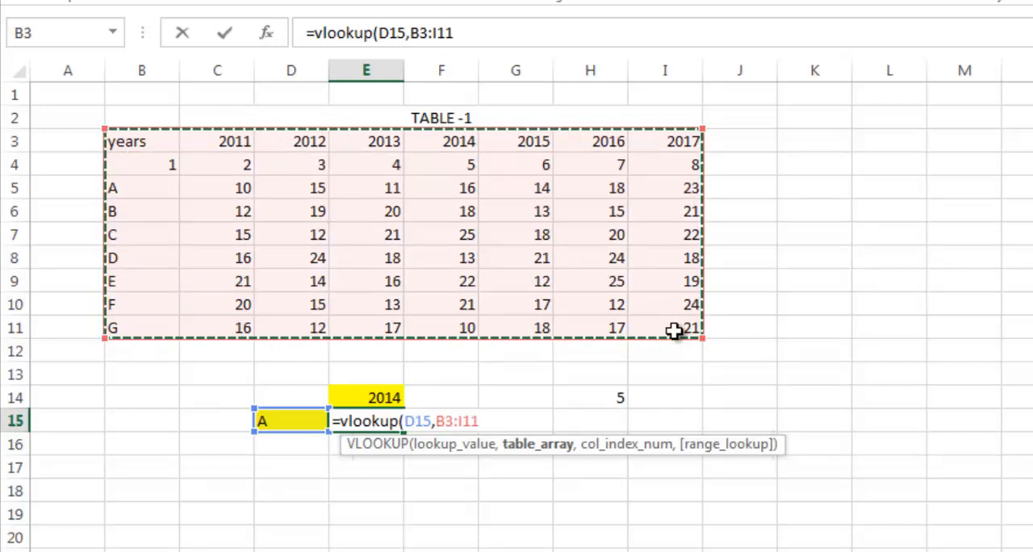
type(",")
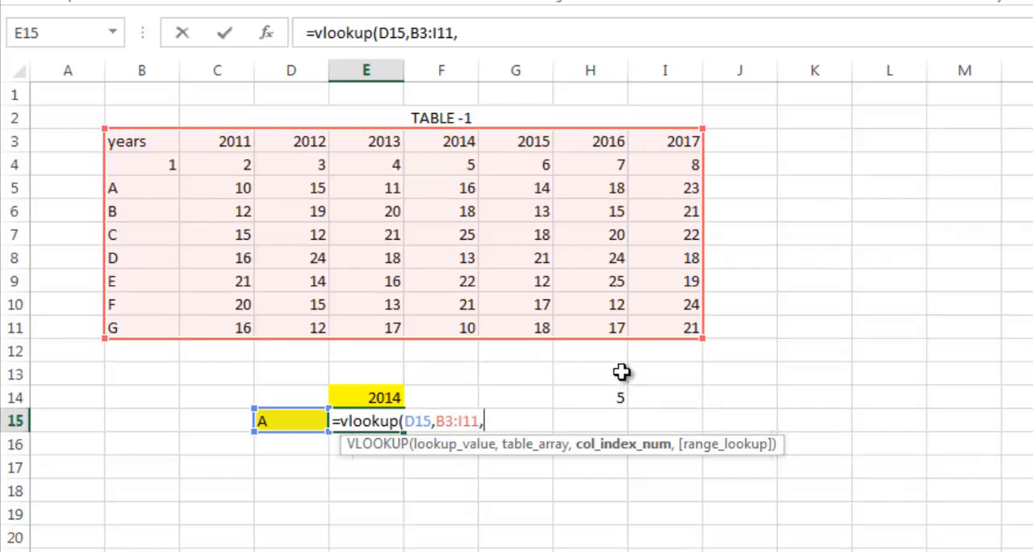
mouse_move(604, 411)
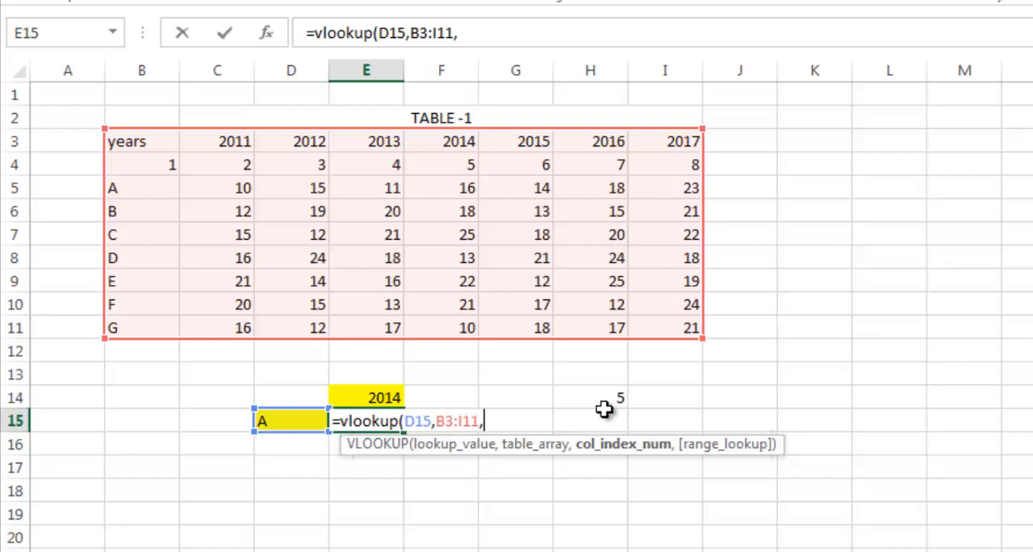
type("hloo")
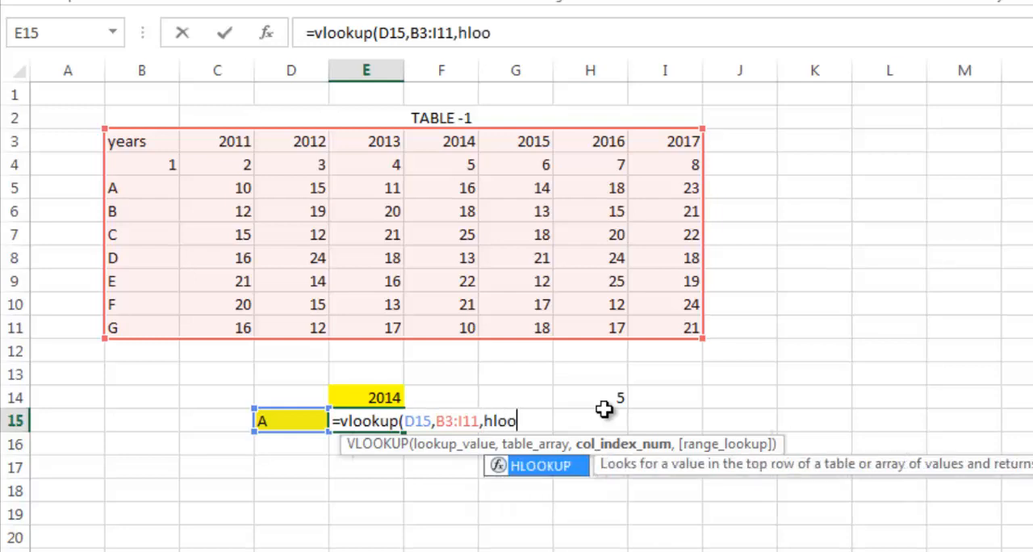
type("kup(")
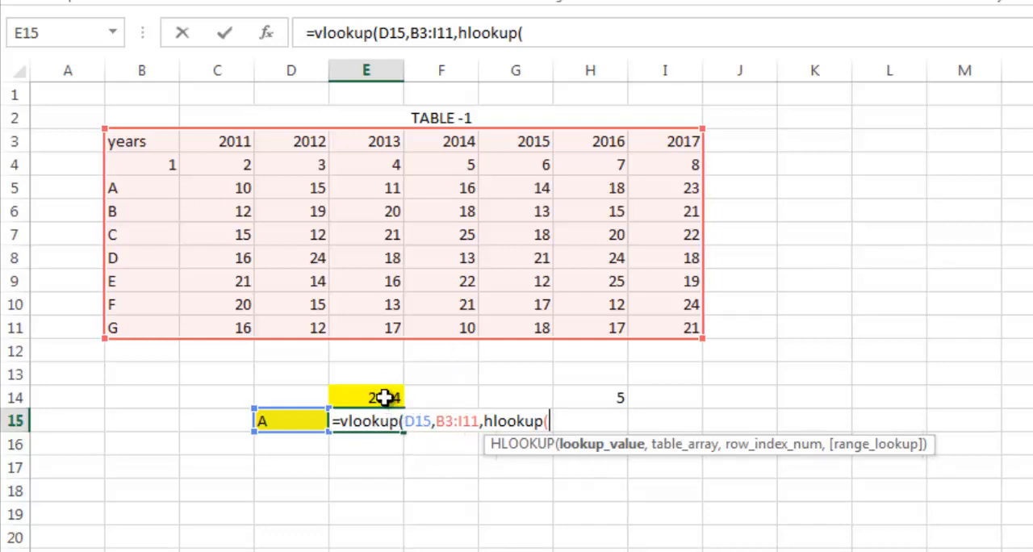
Fill the nested HLOOKUP with E14, header rows C3:I4, row index 2 and FALSE
left_click(367, 397)
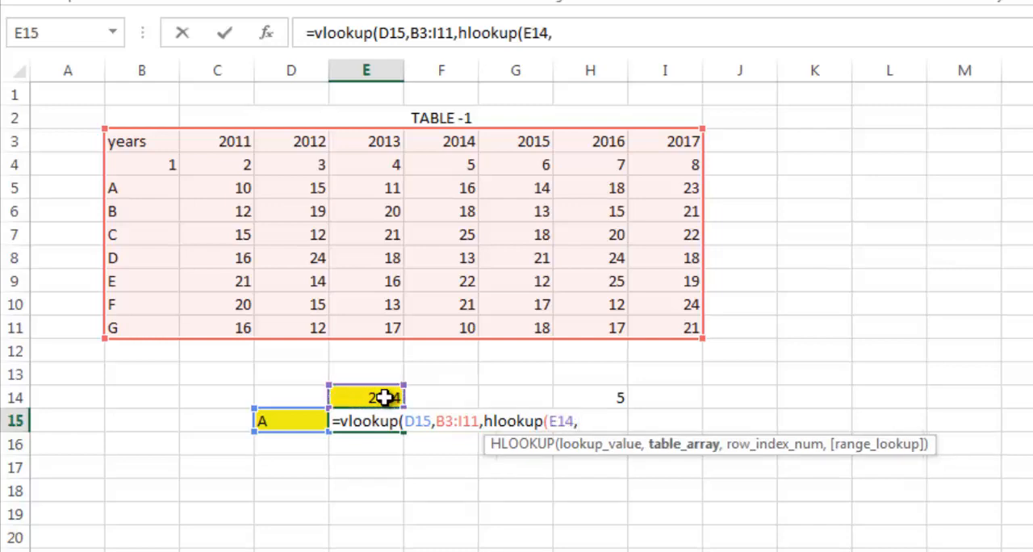
left_click_drag(234, 142, 234, 165)
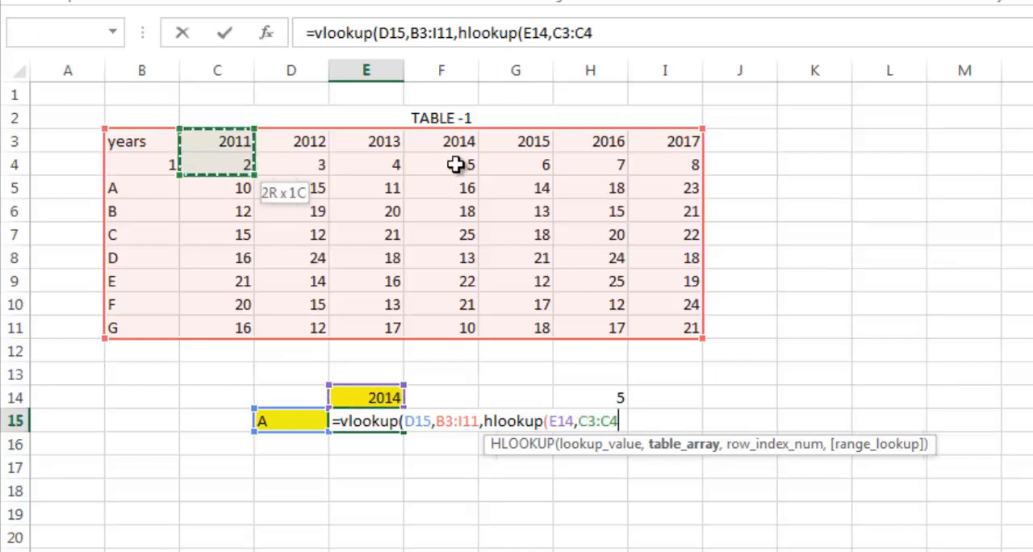
left_click_drag(234, 164, 670, 164)
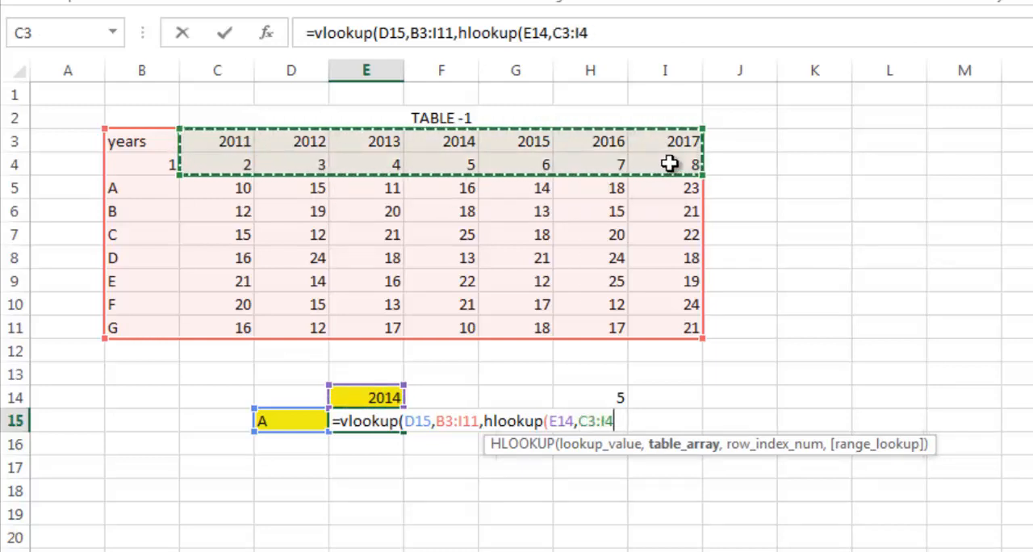
type(",")
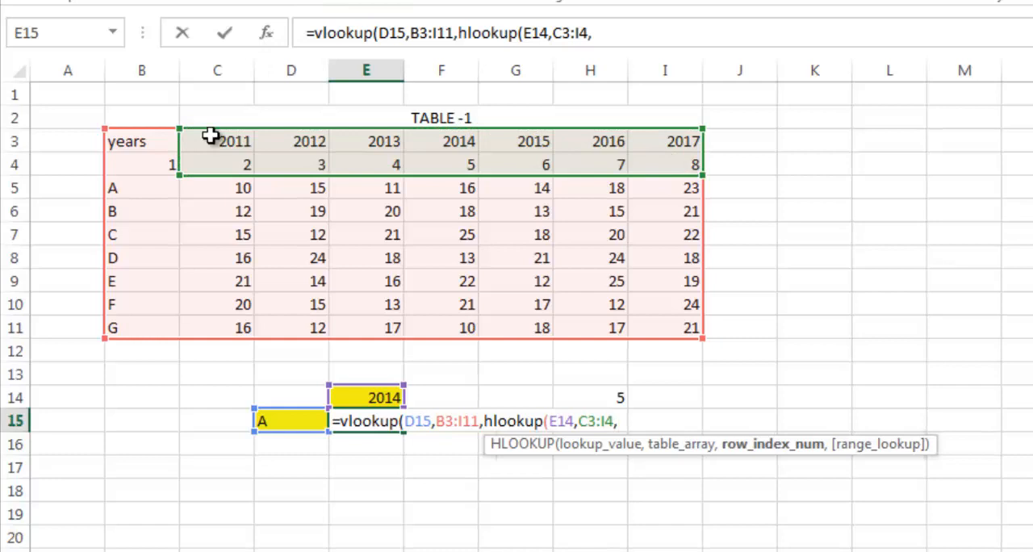
mouse_move(348, 189)
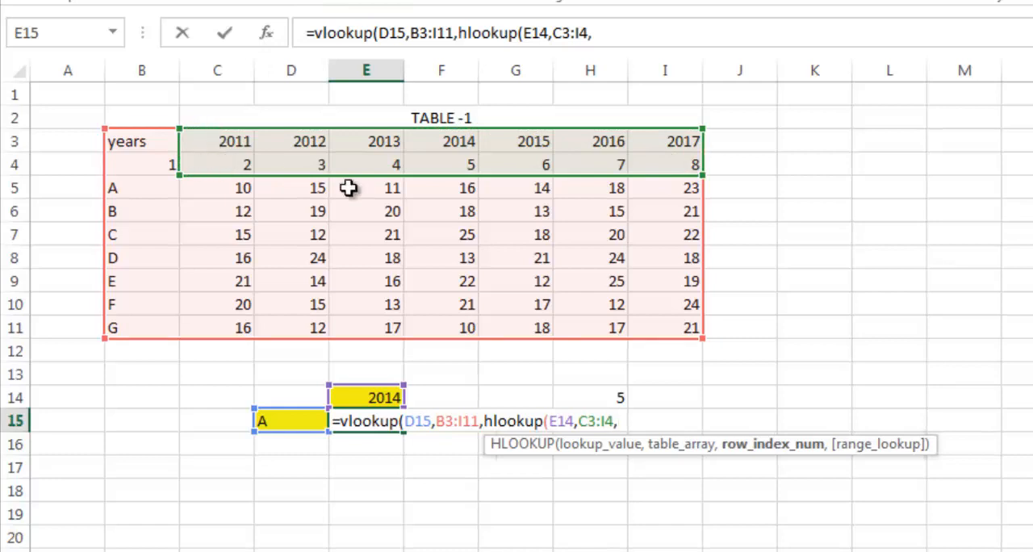
type("2")
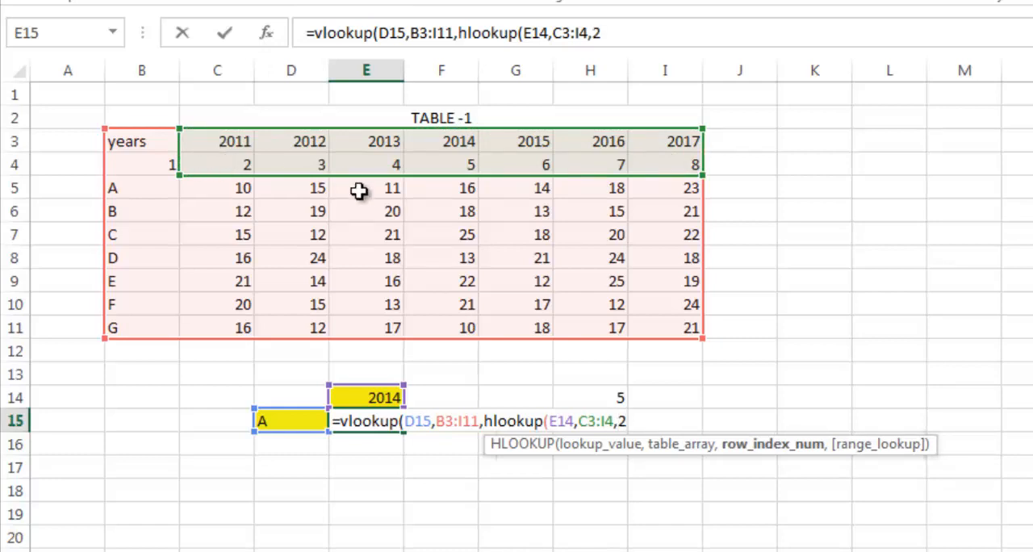
type(",")
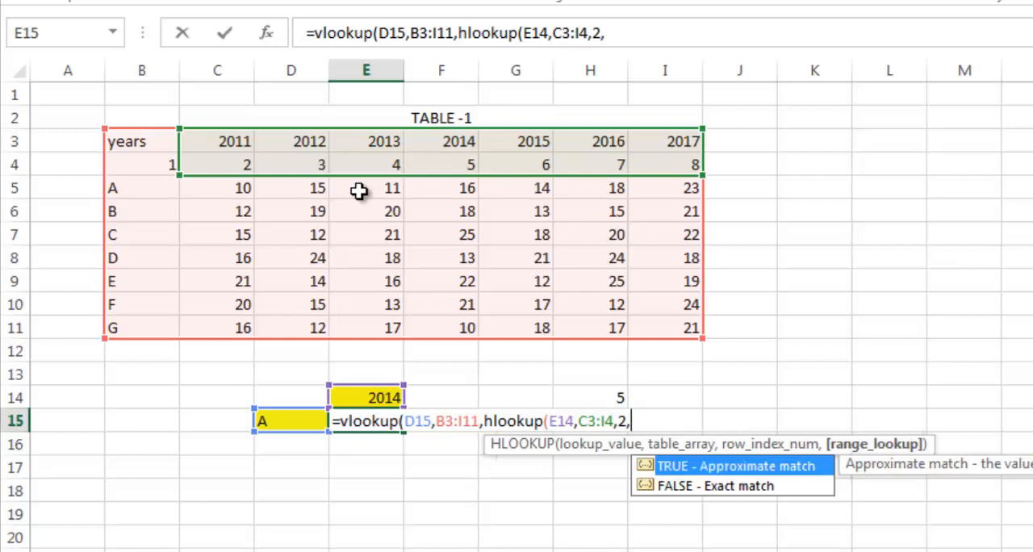
type("false")
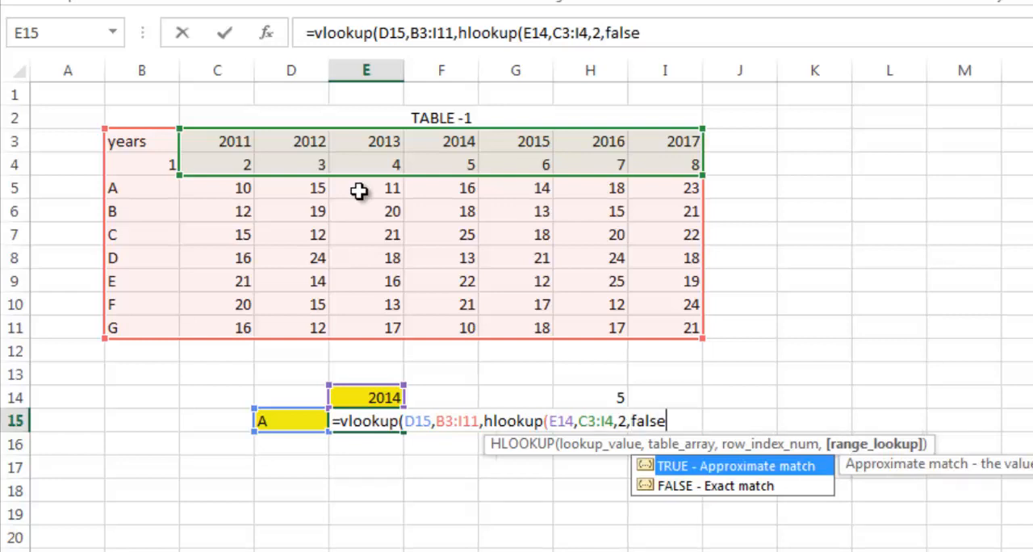
type(")")
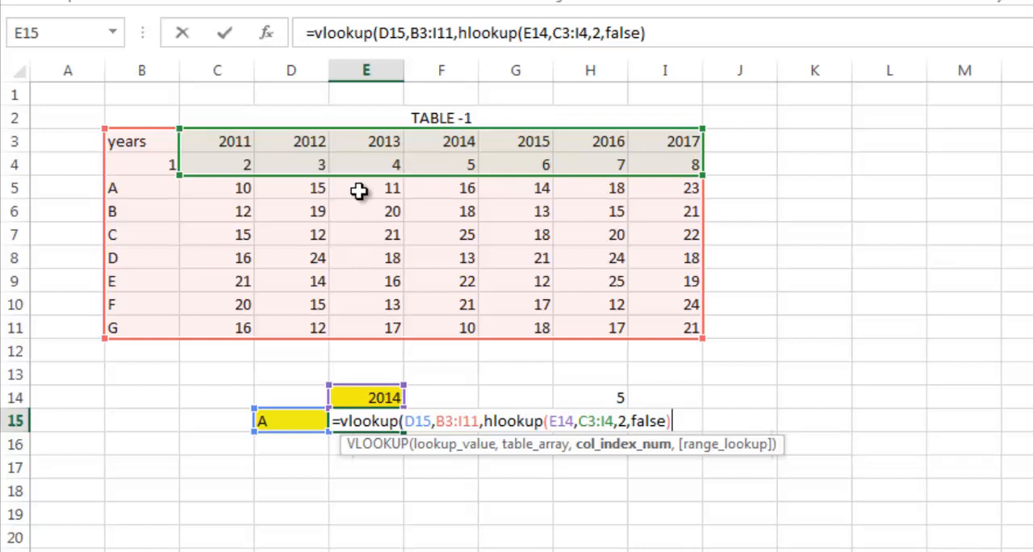
Close the VLOOKUP with an exact-match FALSE and commit it, returning 16 for A in 2014
type(",")
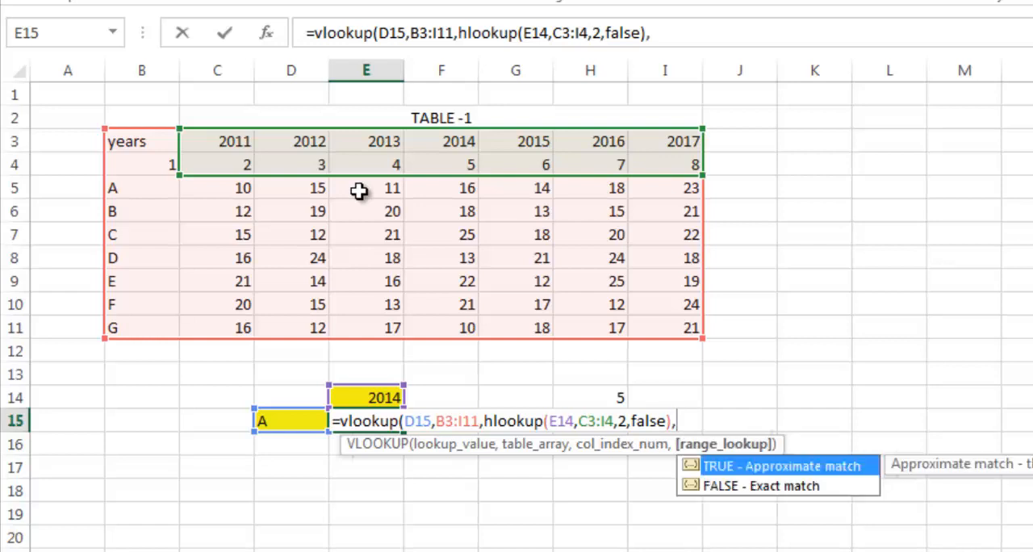
type("false")
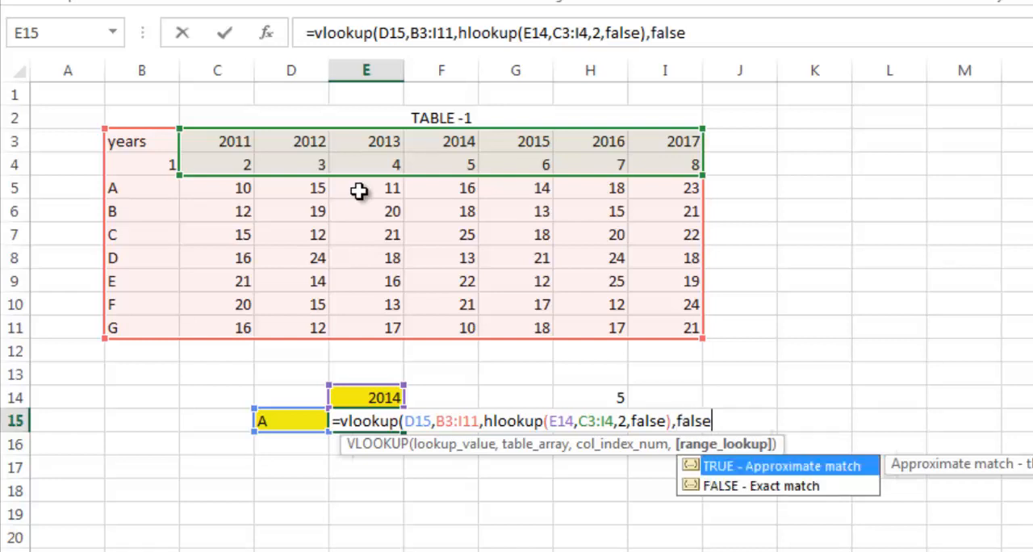
type(")")
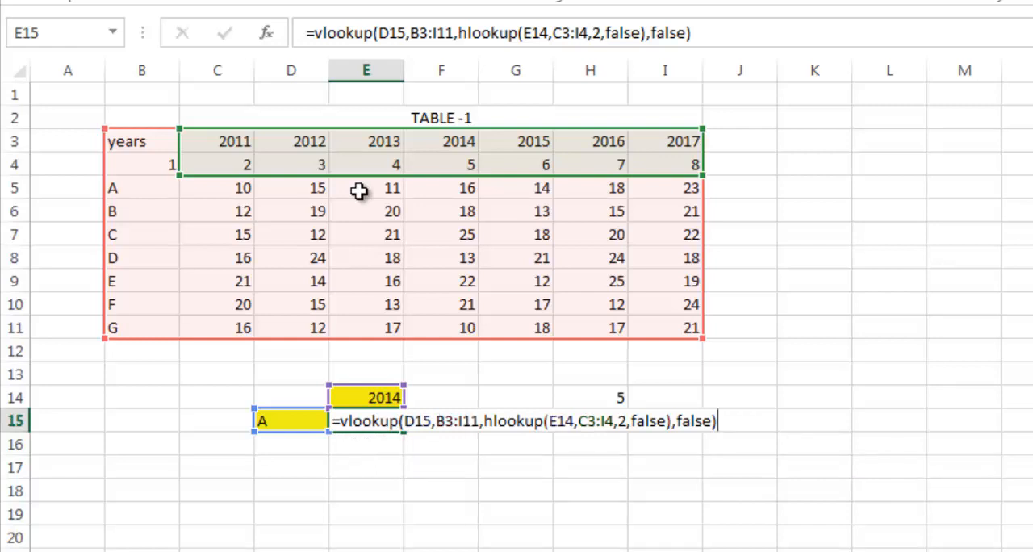
key("Return")
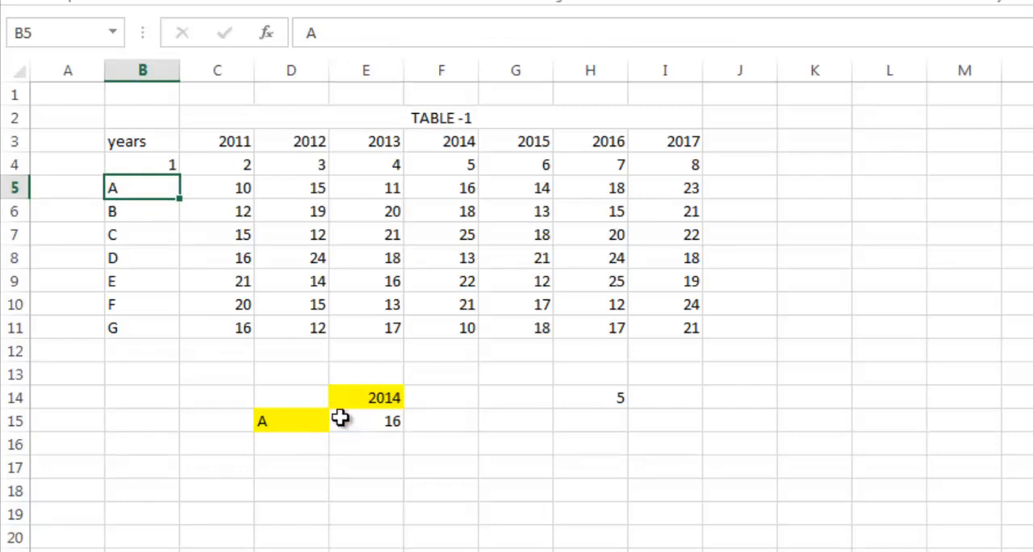
Revisit the year 2014 and letter A input cells with the result still 16
left_click(365, 397)
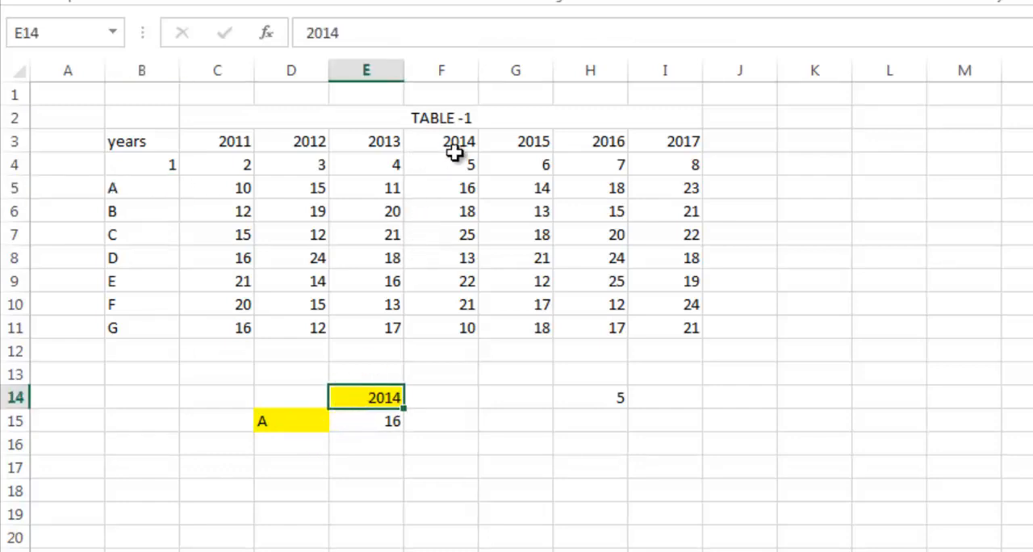
left_click(441, 189)
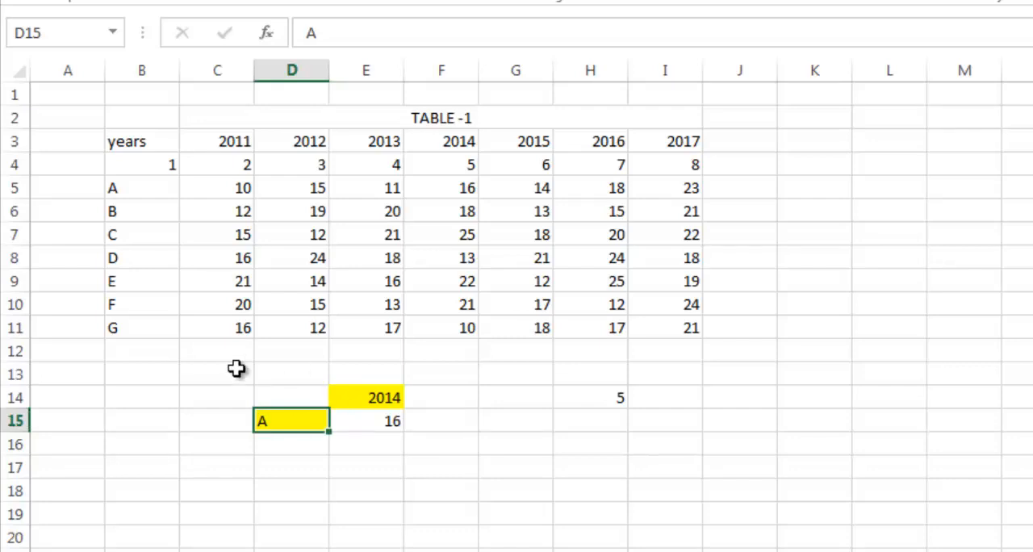
Test G with 2017 and D with 2013, verifying the table value 18 for D in 2013
left_click(142, 328)
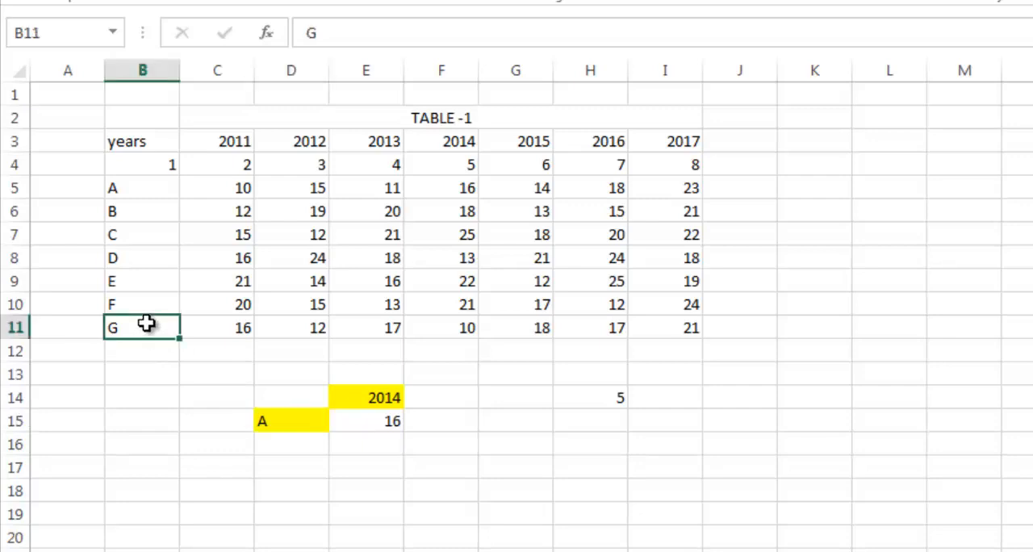
mouse_move(472, 149)
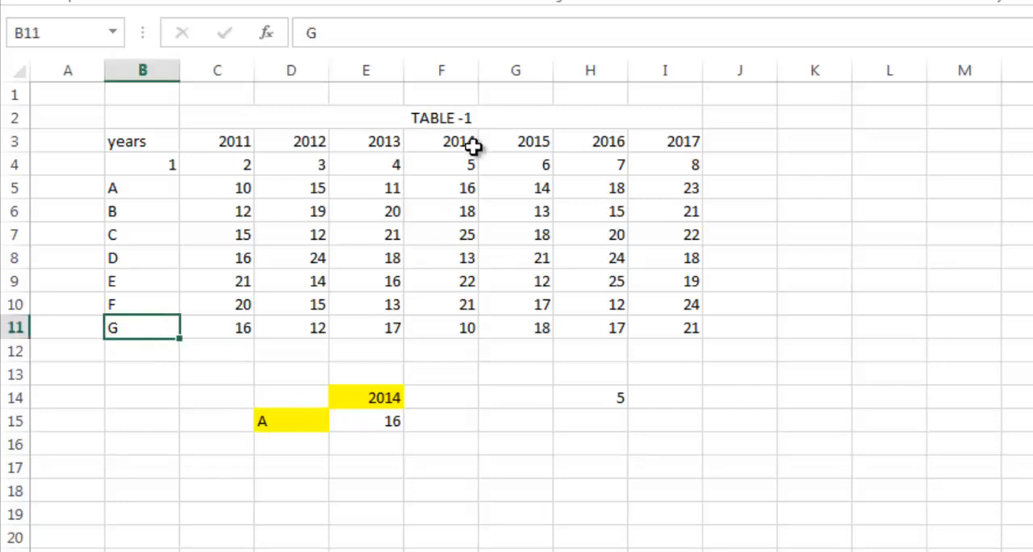
left_click(666, 328)
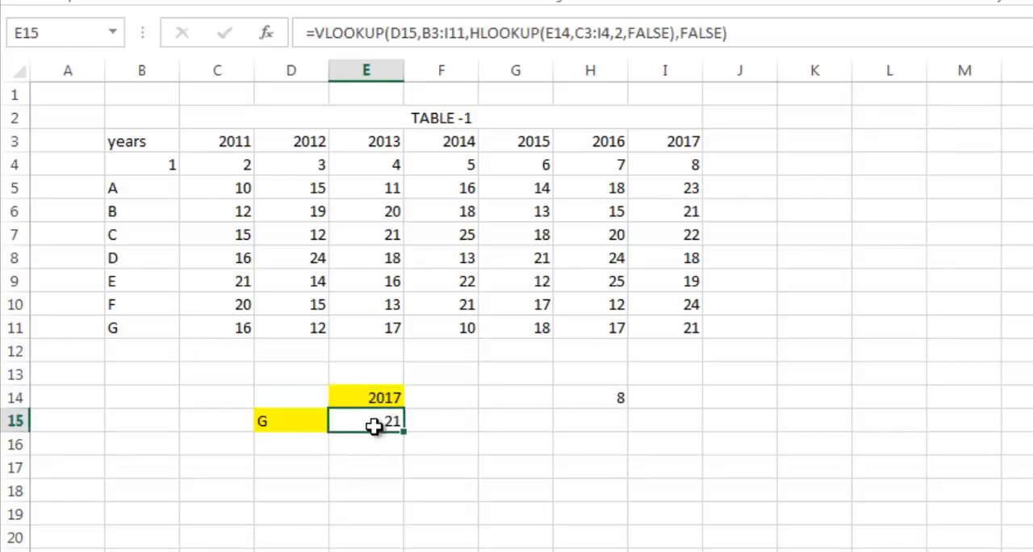
mouse_move(161, 261)
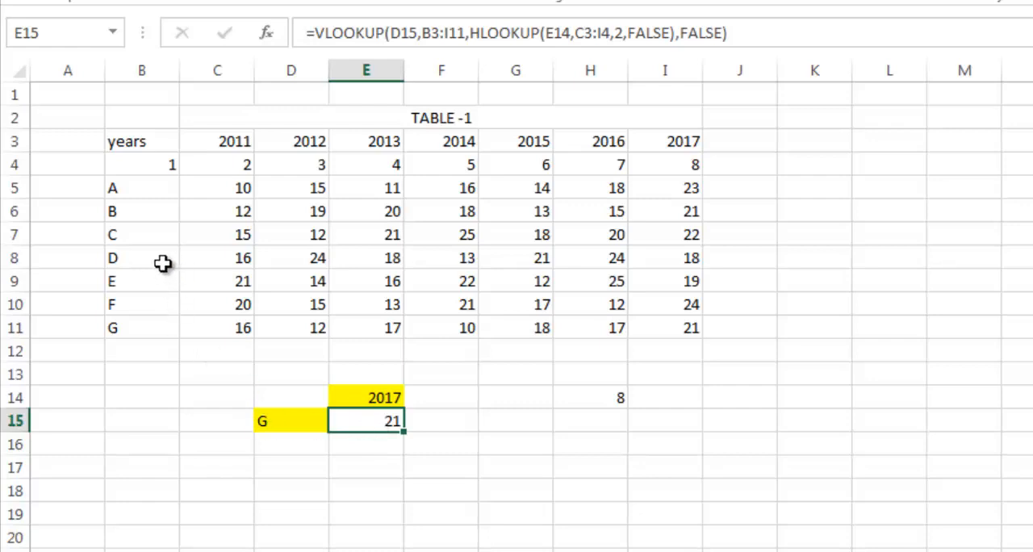
left_click(142, 259)
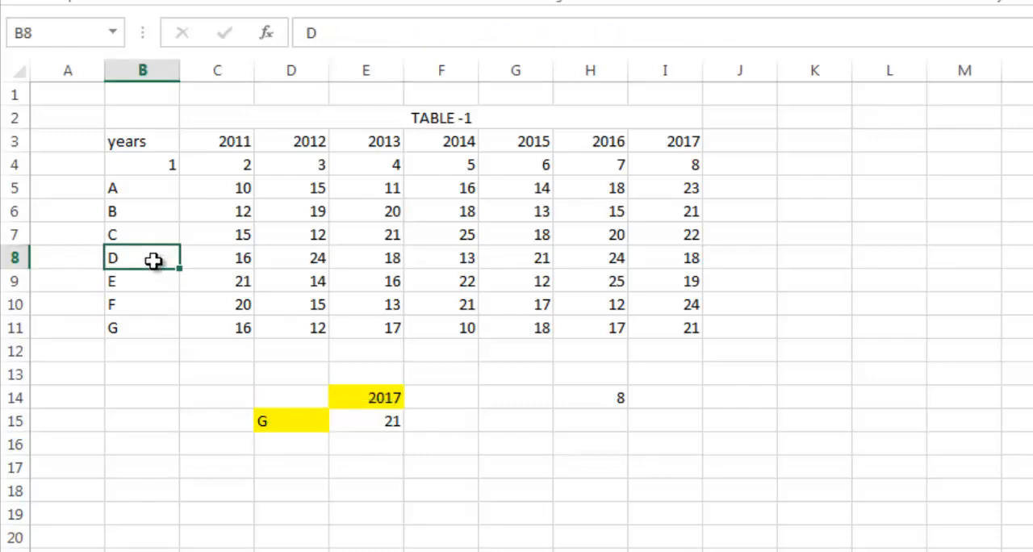
mouse_move(387, 142)
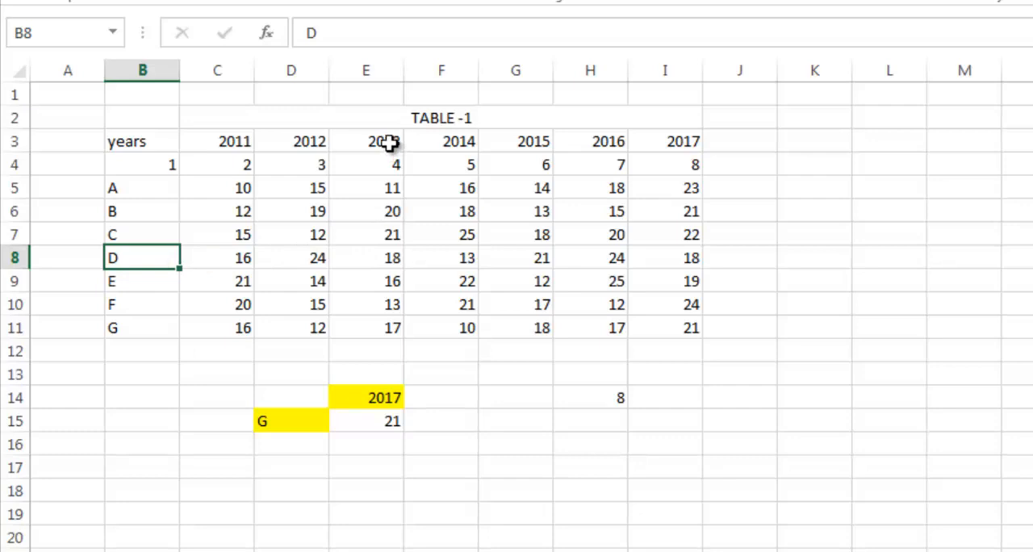
left_click(365, 258)
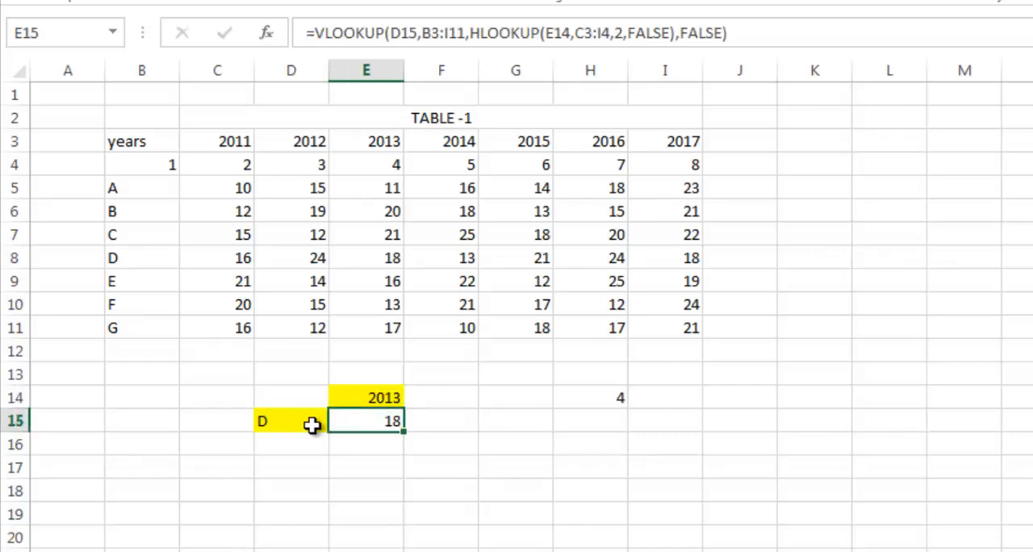
mouse_move(329, 260)
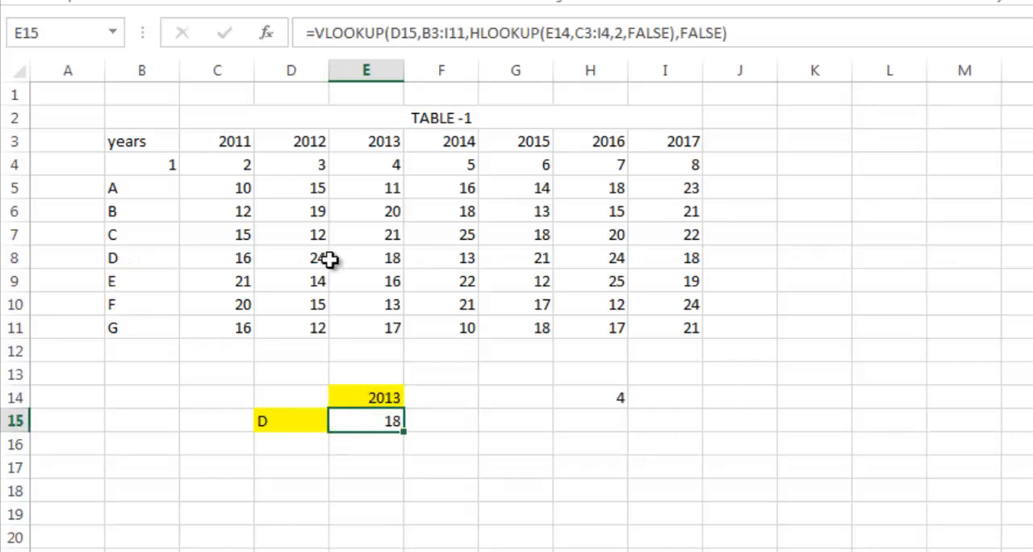
left_click(365, 258)
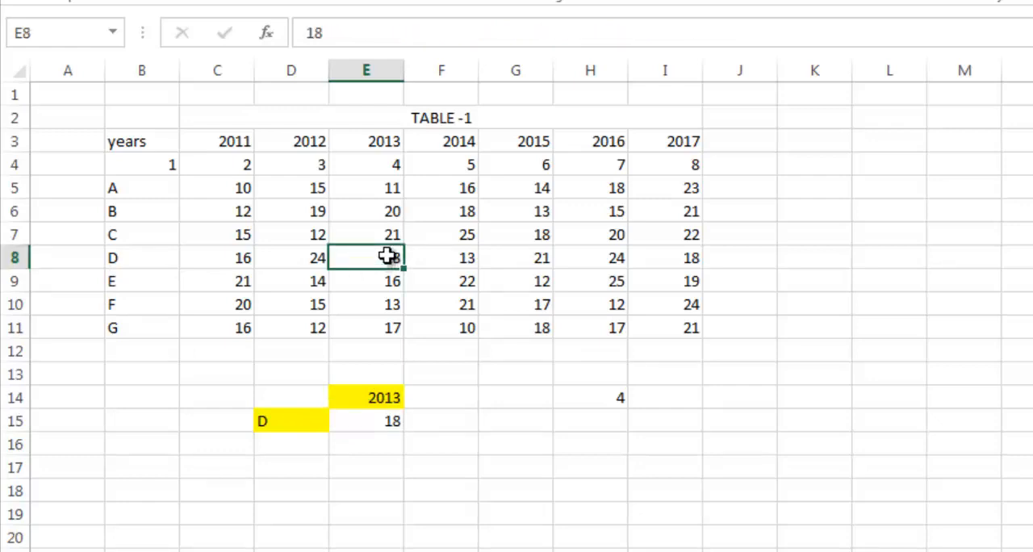
Check the A row, then set the inputs to A and 2015 so the formula returns 14
left_click(142, 188)
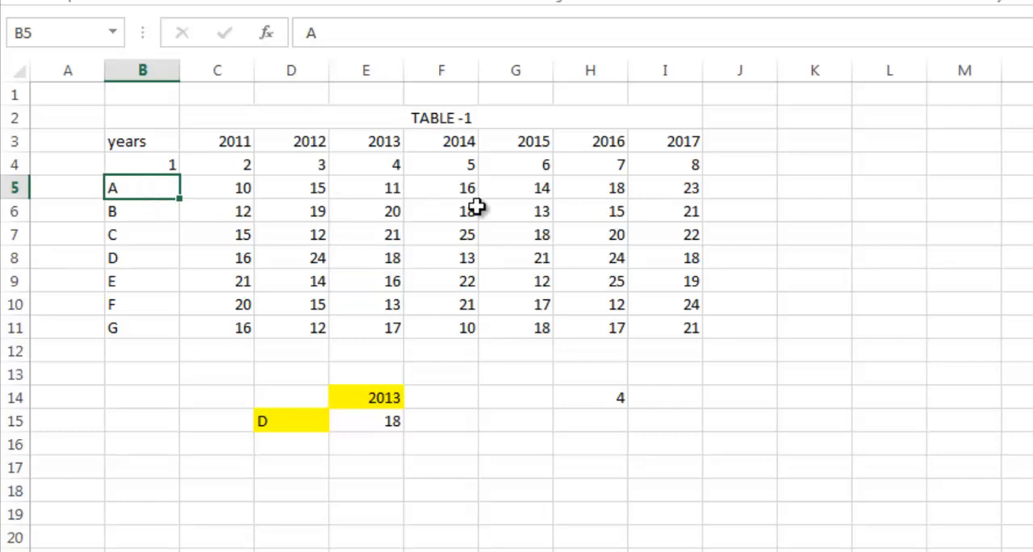
mouse_move(607, 142)
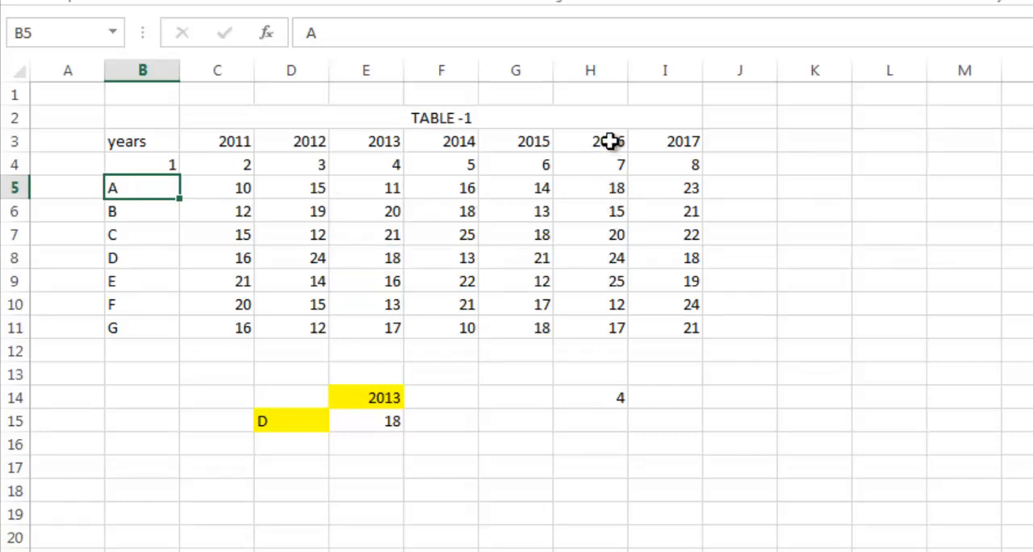
left_click(591, 187)
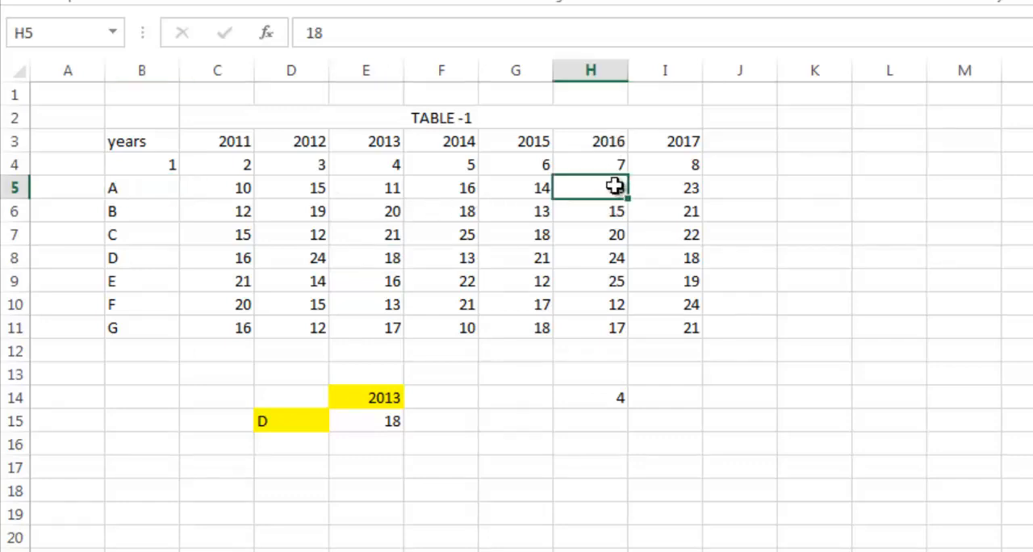
left_click(515, 188)
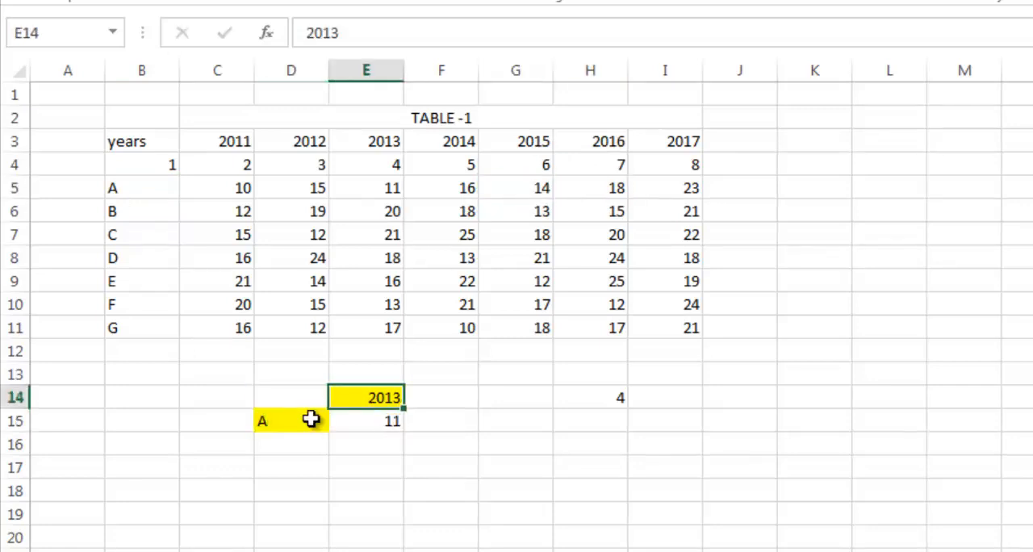
type("20")
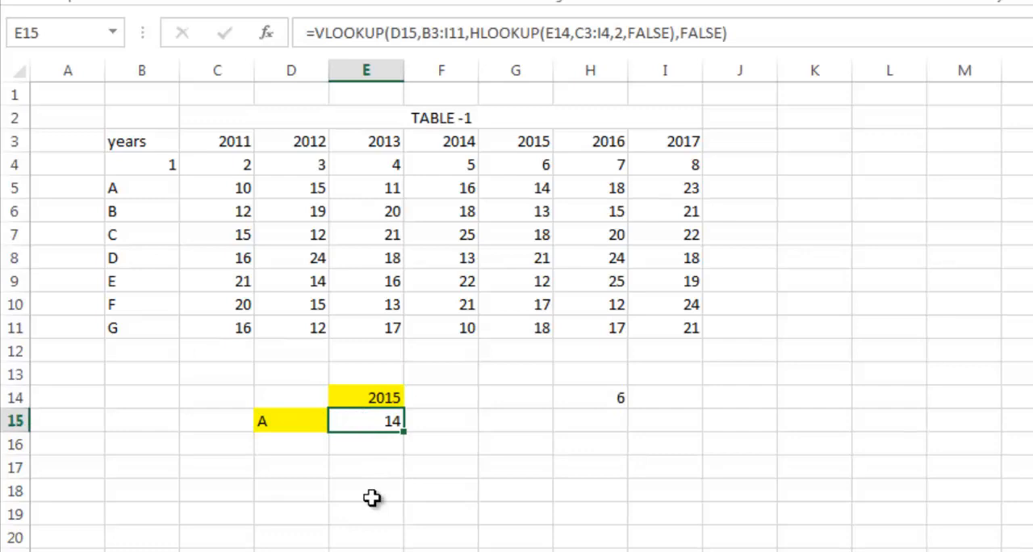
mouse_move(401, 24)
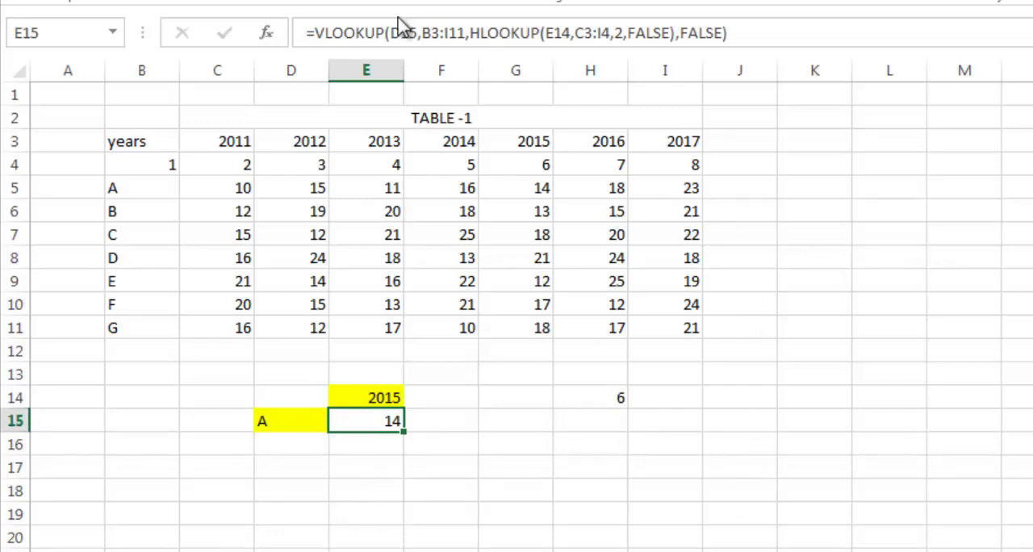
mouse_move(536, 470)
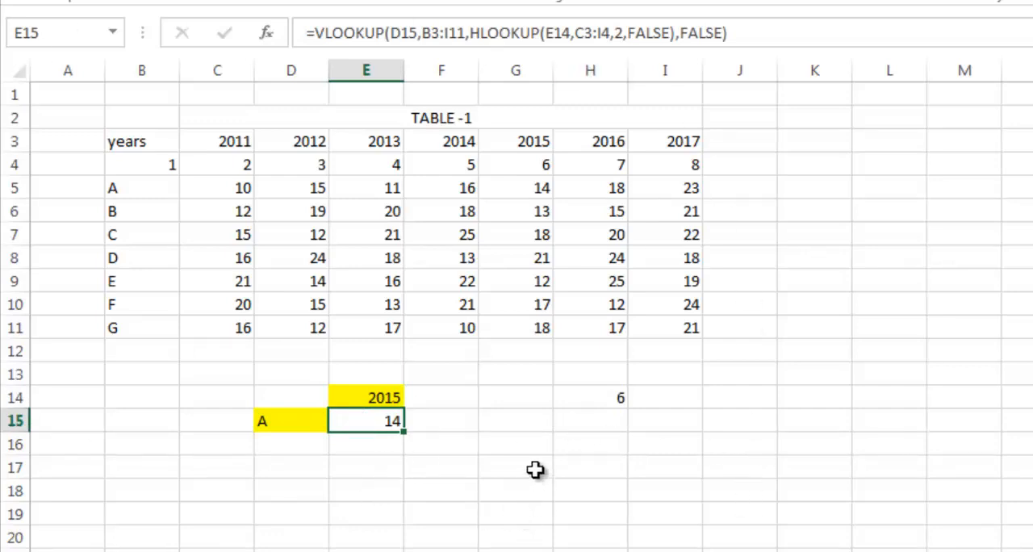